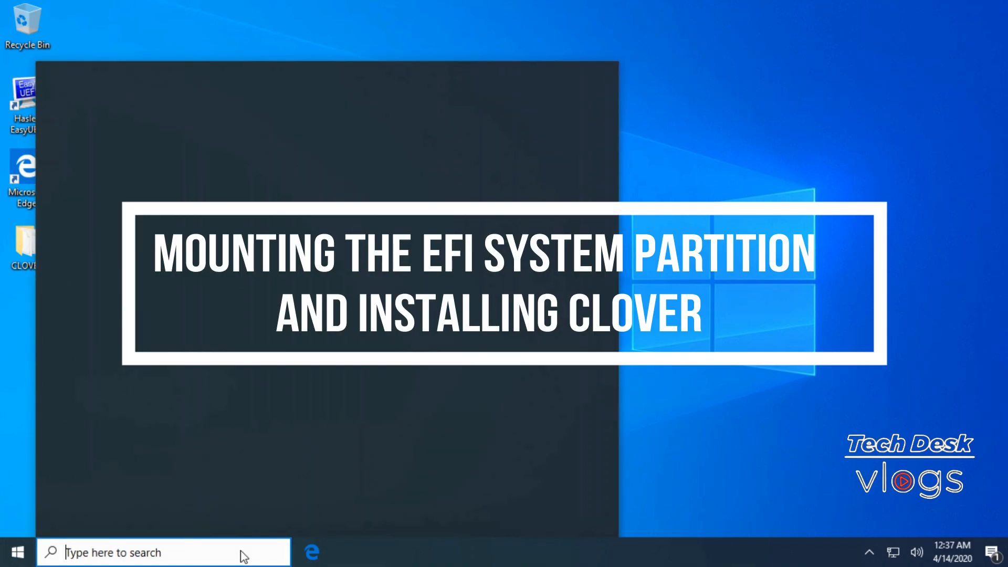
Search for cmd and launch Command Prompt as administrator
{"action": "type", "text": "cmd"}
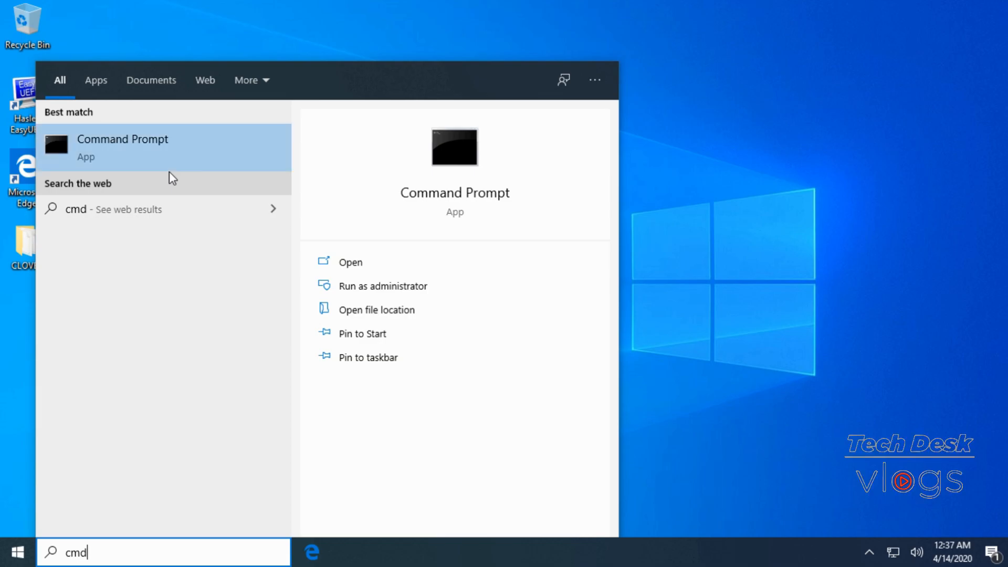
{"action": "left_click", "coordinate": [383, 286]}
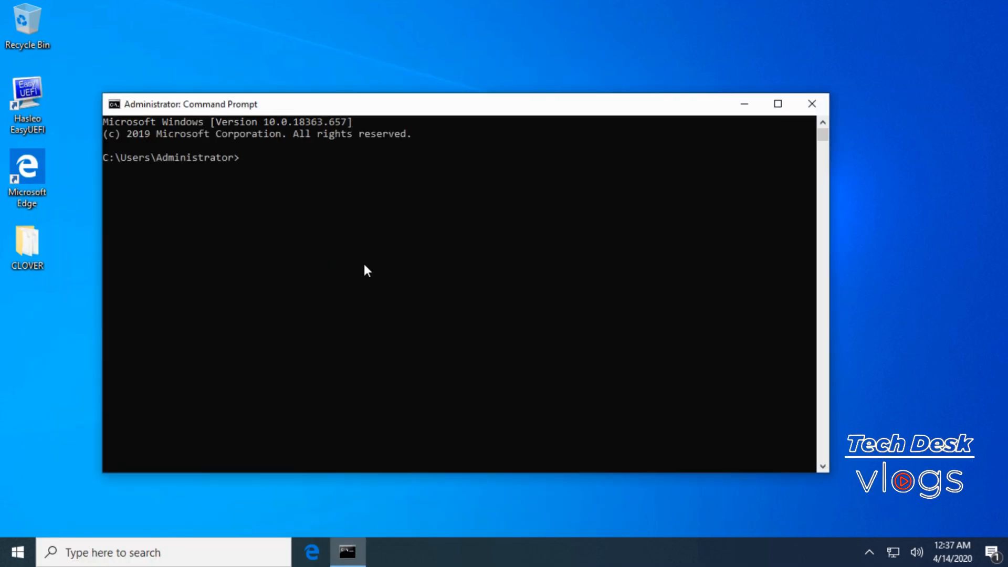
Start DiskPart and list the disks
{"action": "type", "text": "di"}
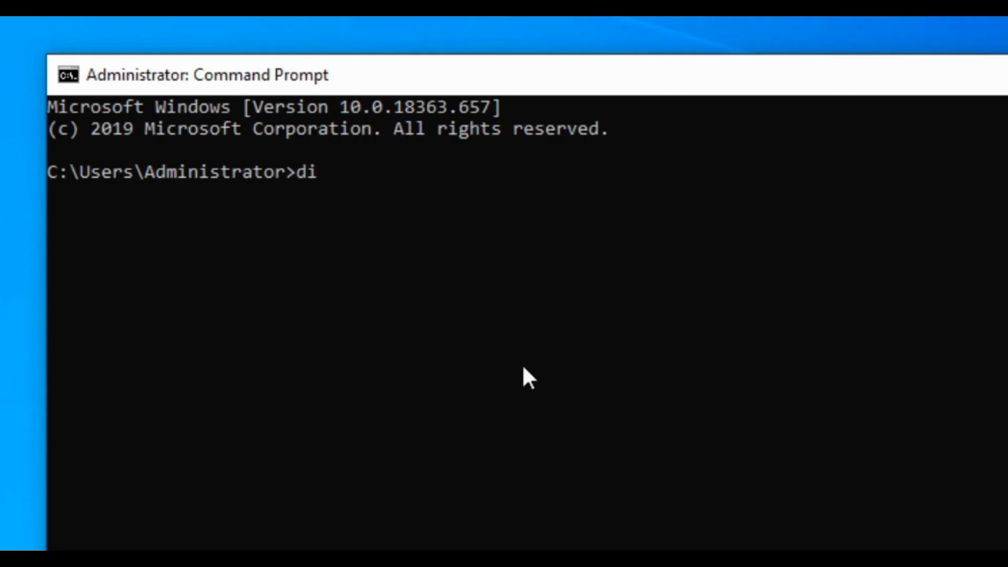
{"action": "type", "text": "skpart"}
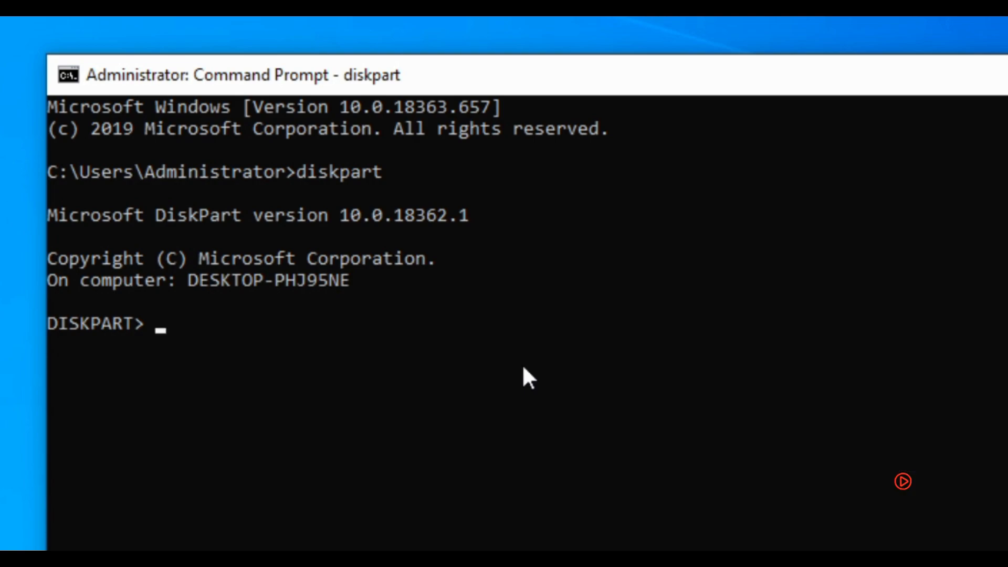
{"action": "type", "text": "list"}
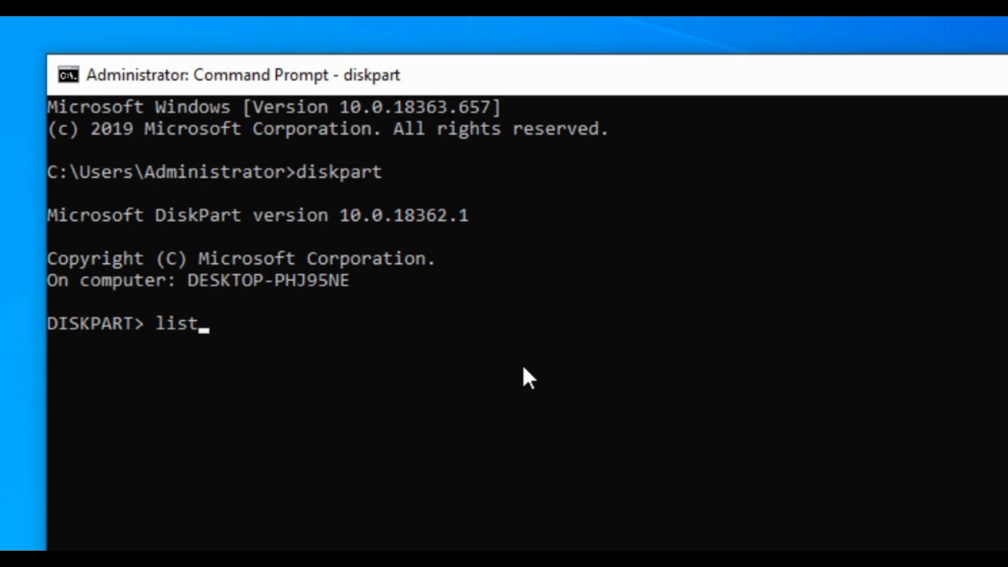
{"action": "type", "text": "dis"}
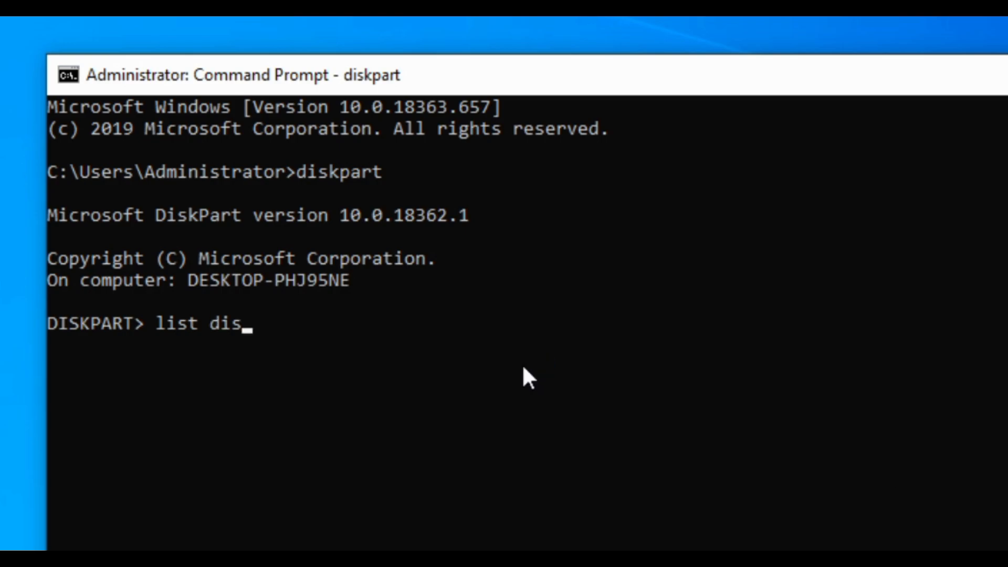
{"action": "key", "text": "Return"}
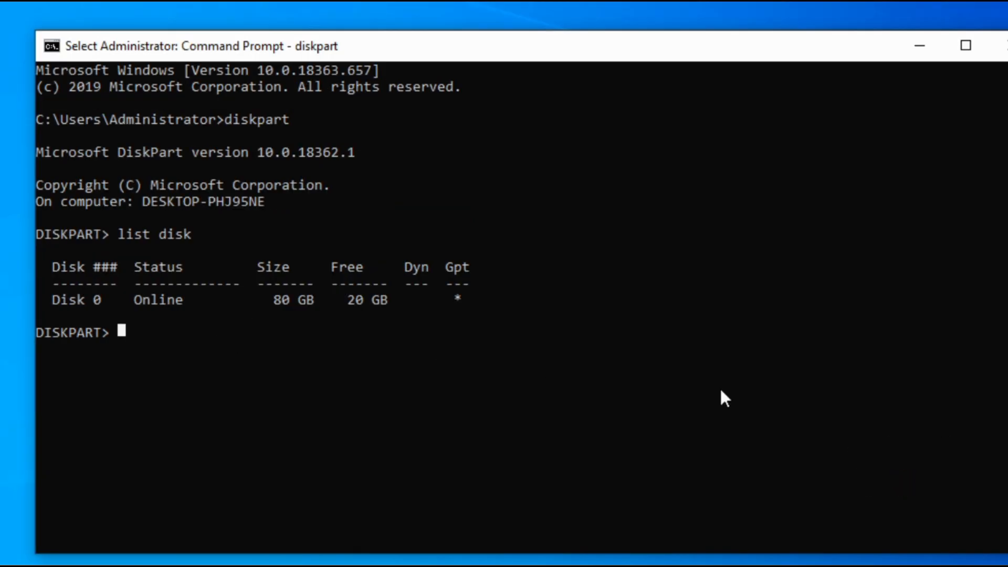
Select Disk 0 in DiskPart
{"action": "type", "text": "select"}
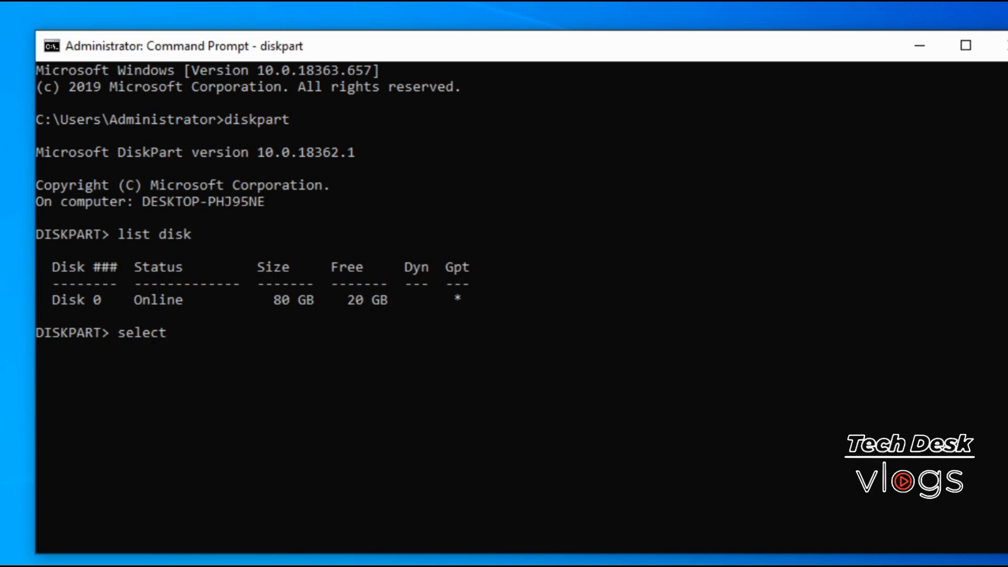
{"action": "type", "text": "disk 0"}
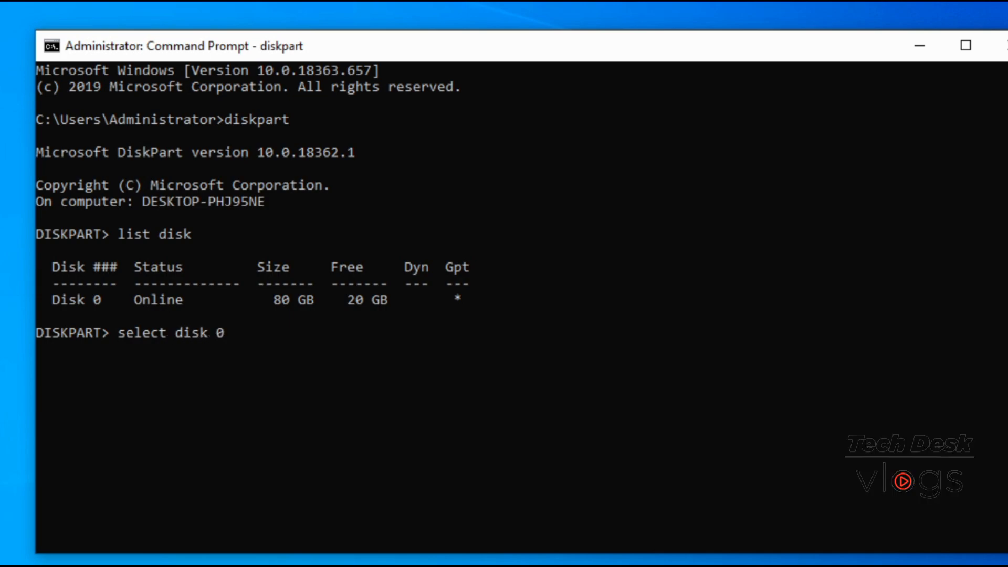
{"action": "key", "text": "Return"}
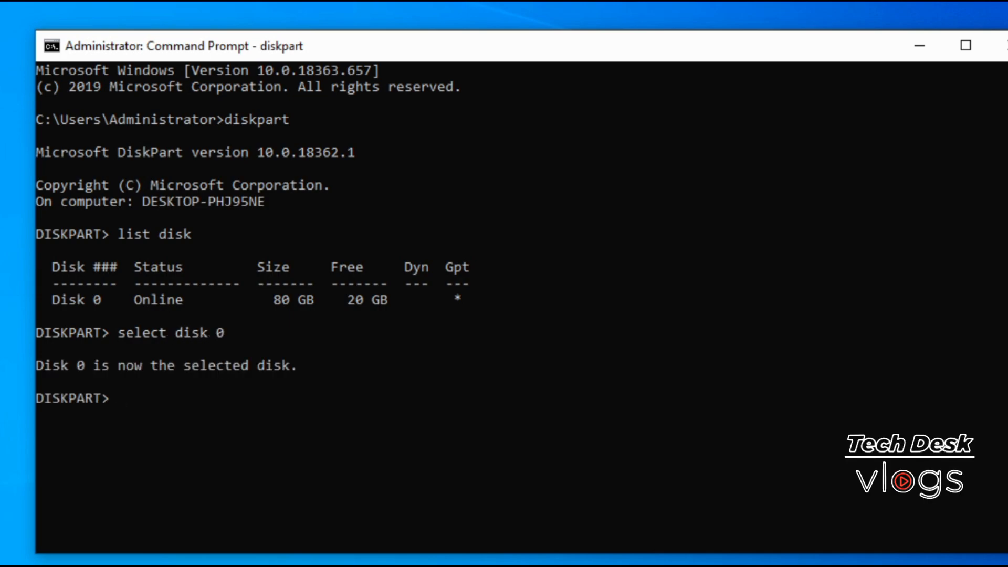
{"action": "mouse_move", "coordinate": [125, 383]}
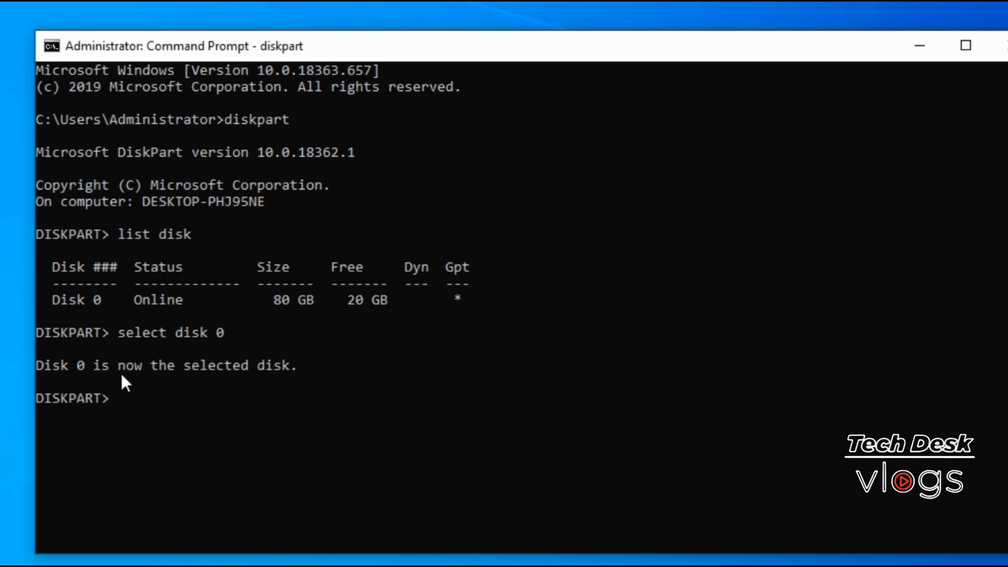
{"action": "mouse_move", "coordinate": [529, 411]}
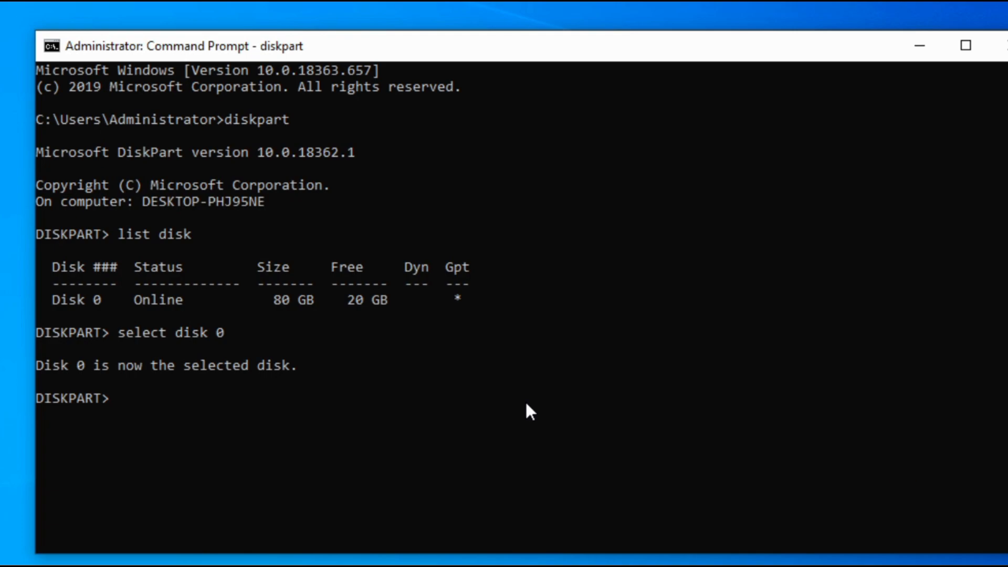
List the partitions on Disk 0
{"action": "type", "text": "li"}
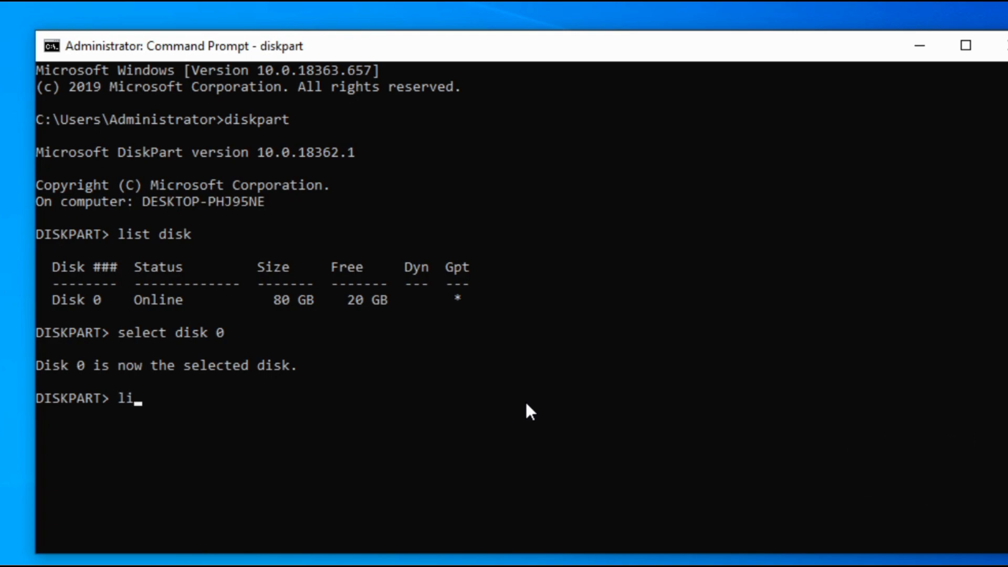
{"action": "type", "text": "st part"}
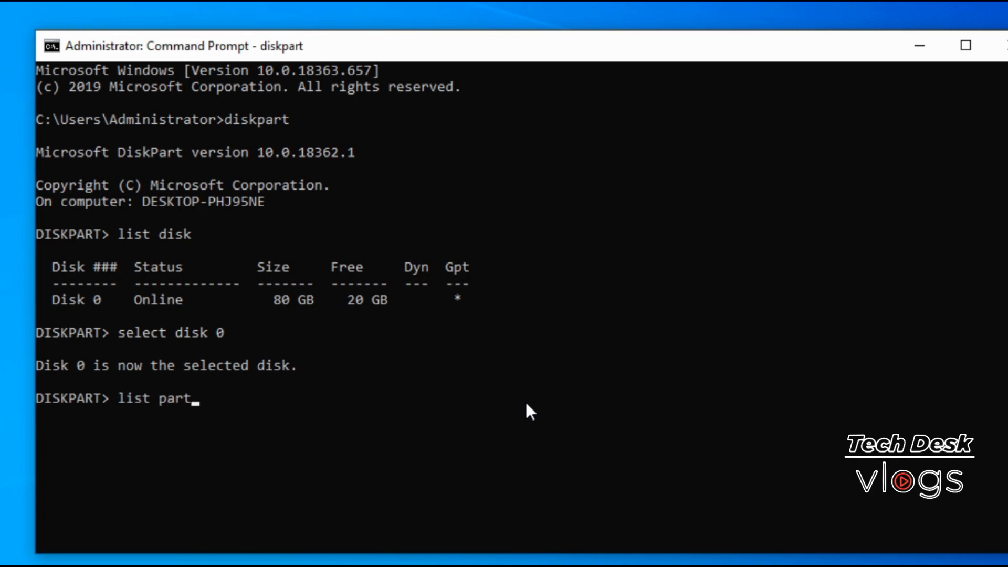
{"action": "key", "text": "Return"}
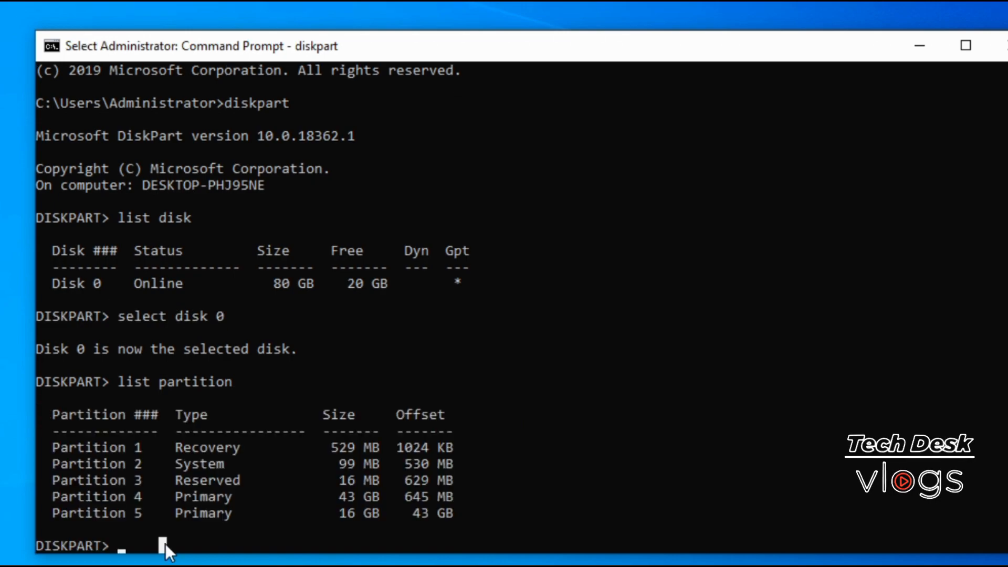
{"action": "mouse_move", "coordinate": [481, 531]}
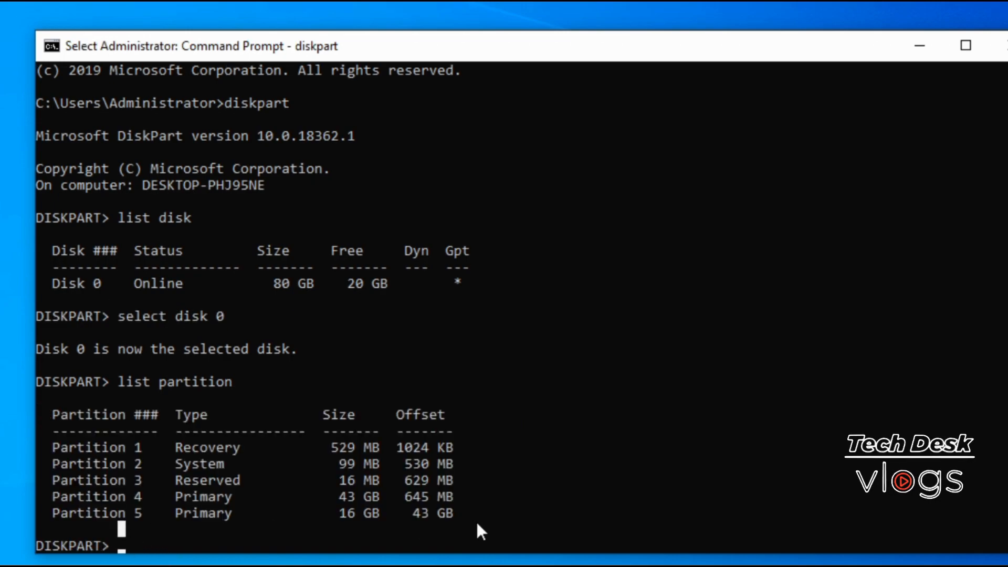
{"action": "mouse_move", "coordinate": [846, 486]}
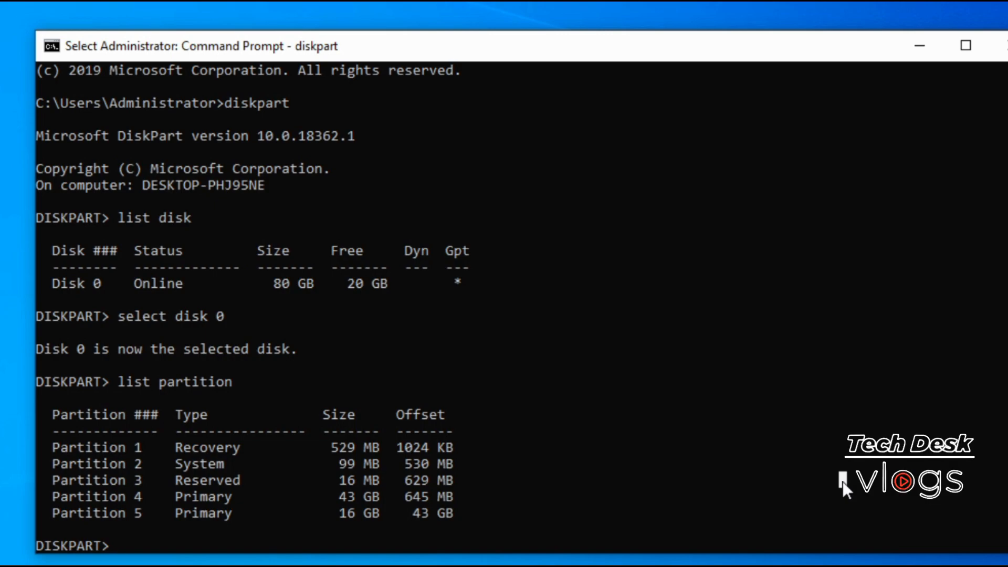
Select partition 2 and assign it letter X
{"action": "type", "text": "s"}
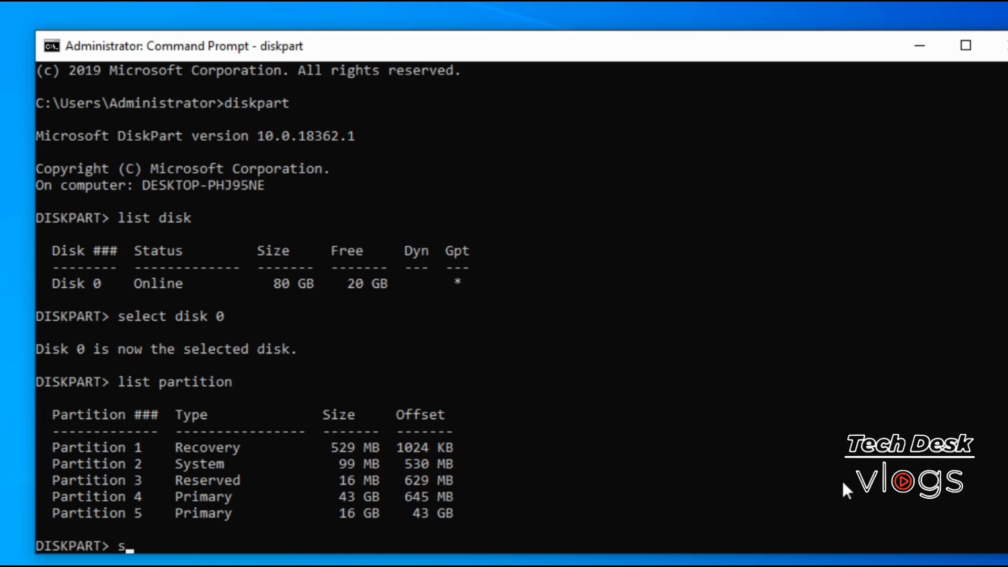
{"action": "type", "text": "elect"}
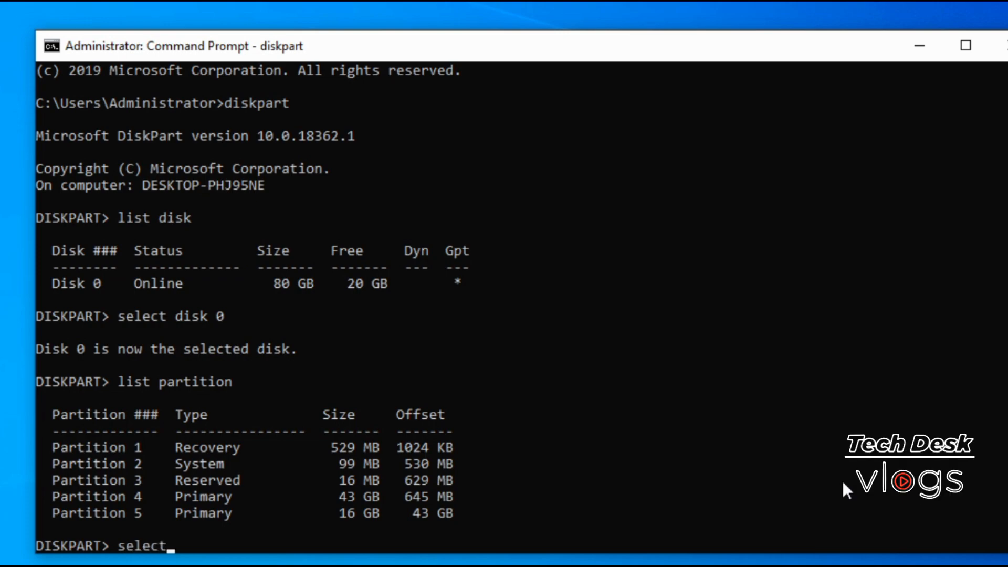
{"action": "type", "text": "partition 2"}
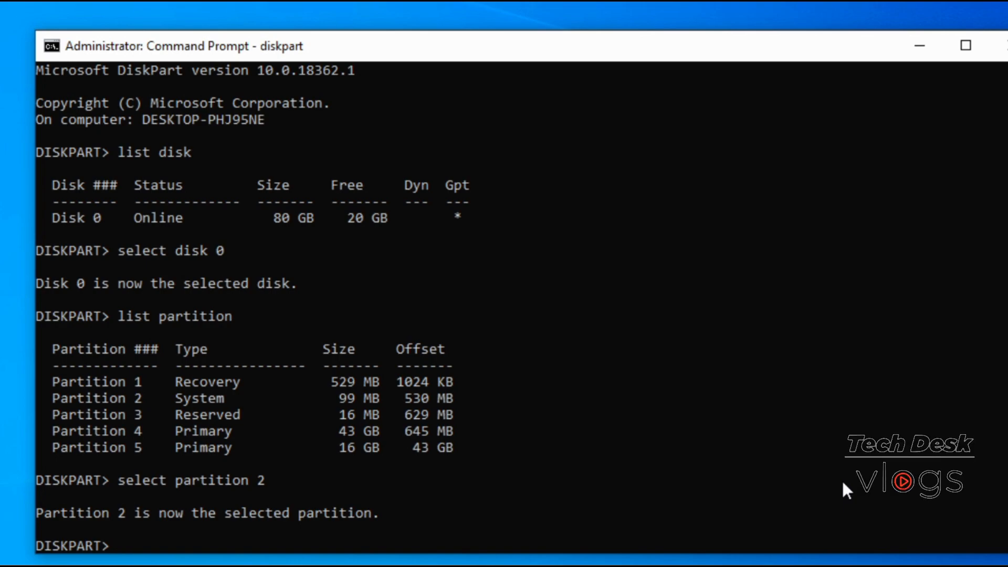
{"action": "type", "text": "assign"}
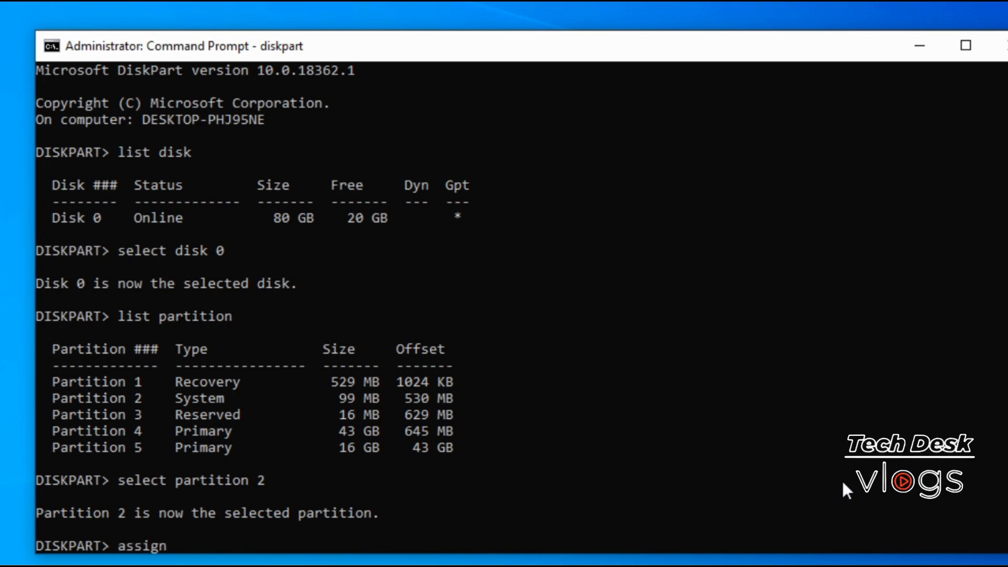
{"action": "type", "text": "letter=x"}
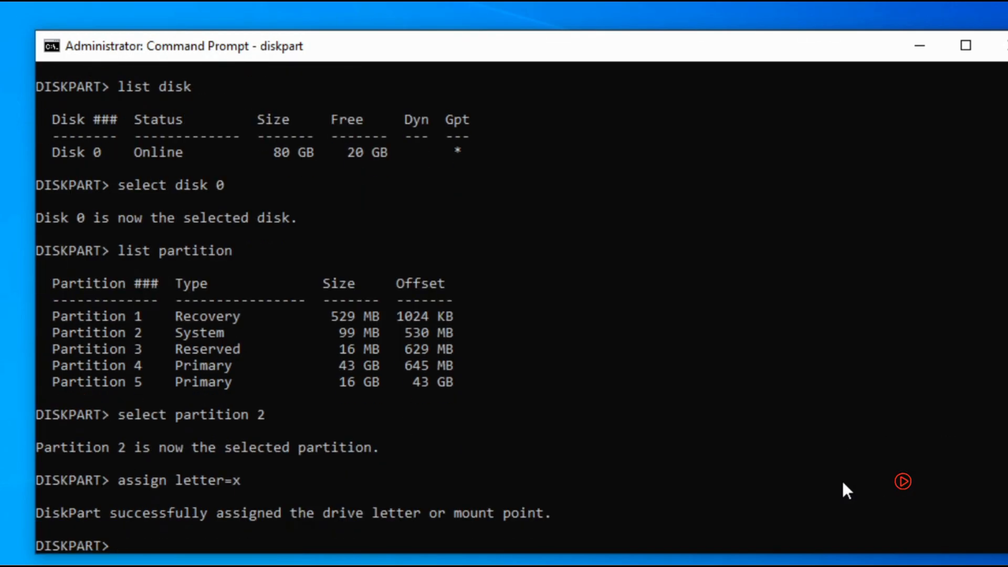
Run list volume to confirm the 99 MB FAT32 System volume has letter X
{"action": "type", "text": "lis"}
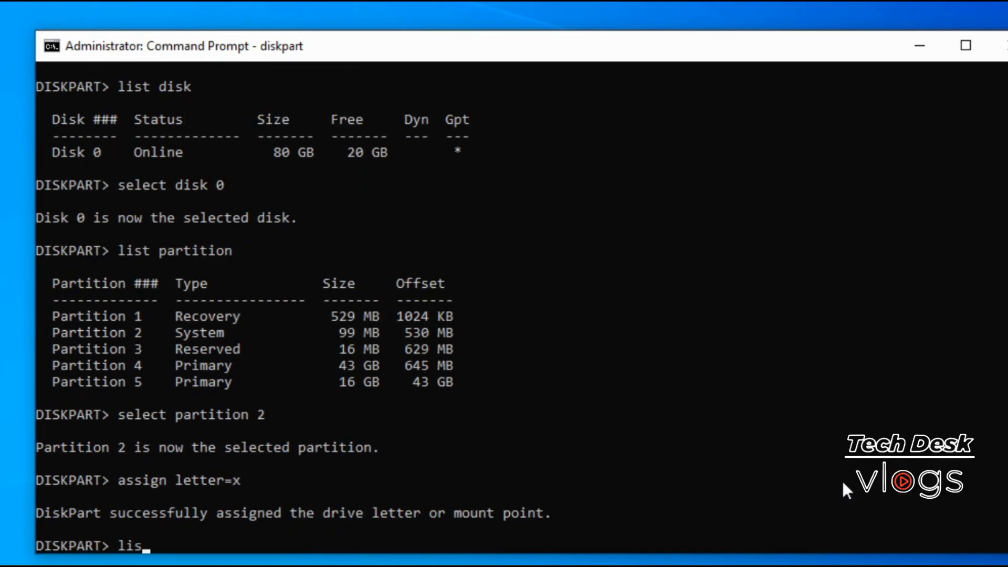
{"action": "type", "text": "t volu"}
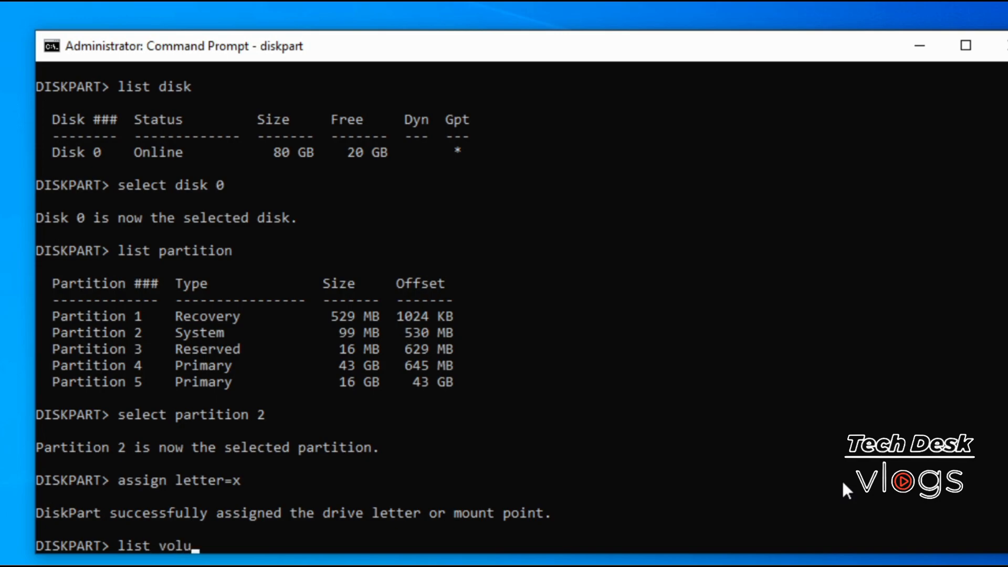
{"action": "key", "text": "Return"}
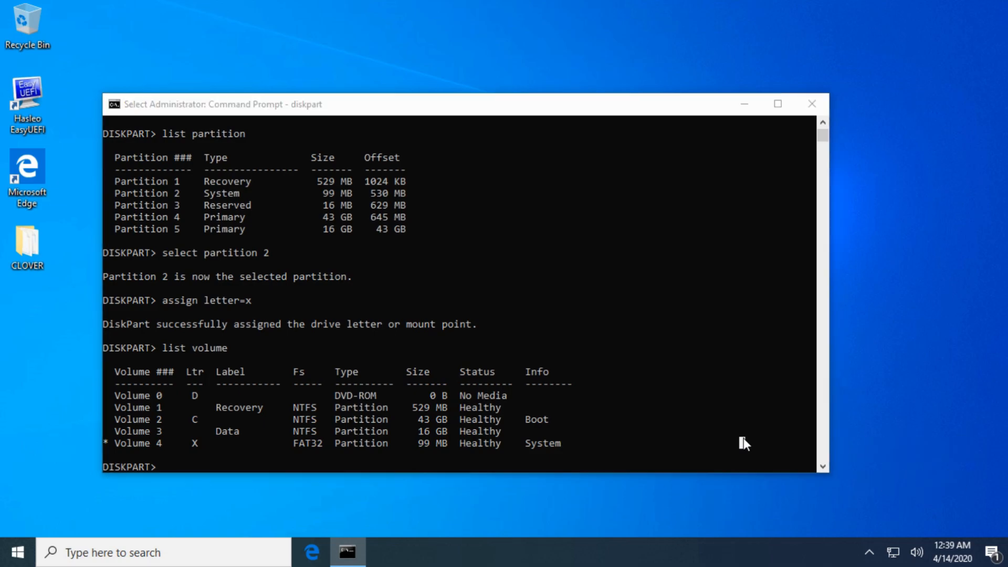
Browse X:\EFI in File Explorer, viewing the Boot and Microsoft folders, then close it
{"action": "left_click", "coordinate": [384, 553]}
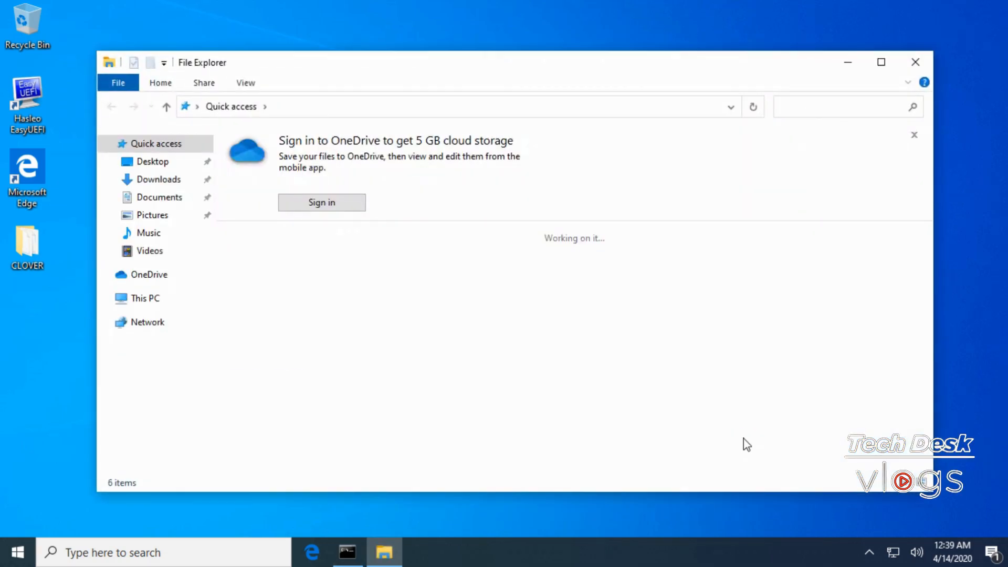
{"action": "left_click", "coordinate": [144, 298]}
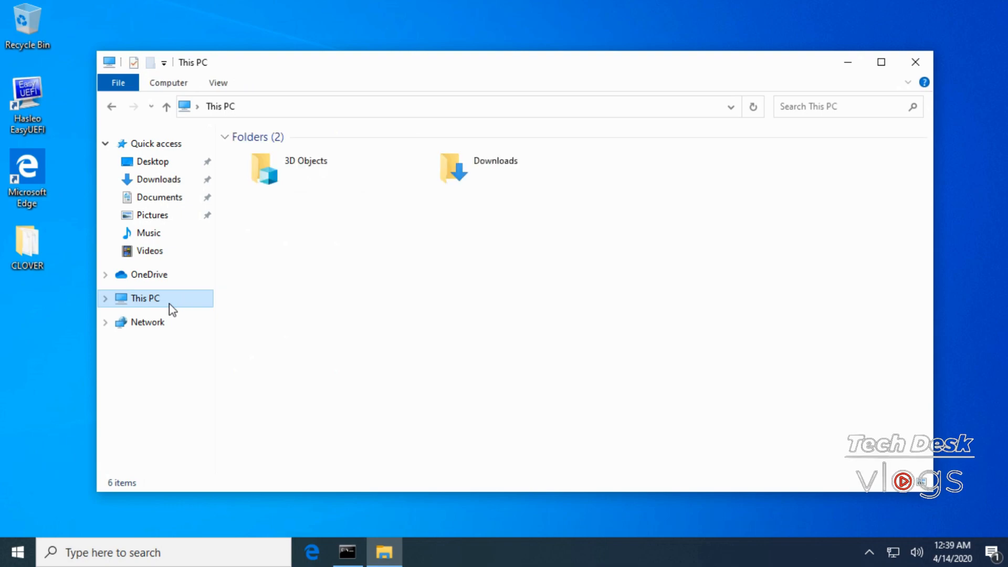
{"action": "left_click", "coordinate": [145, 298]}
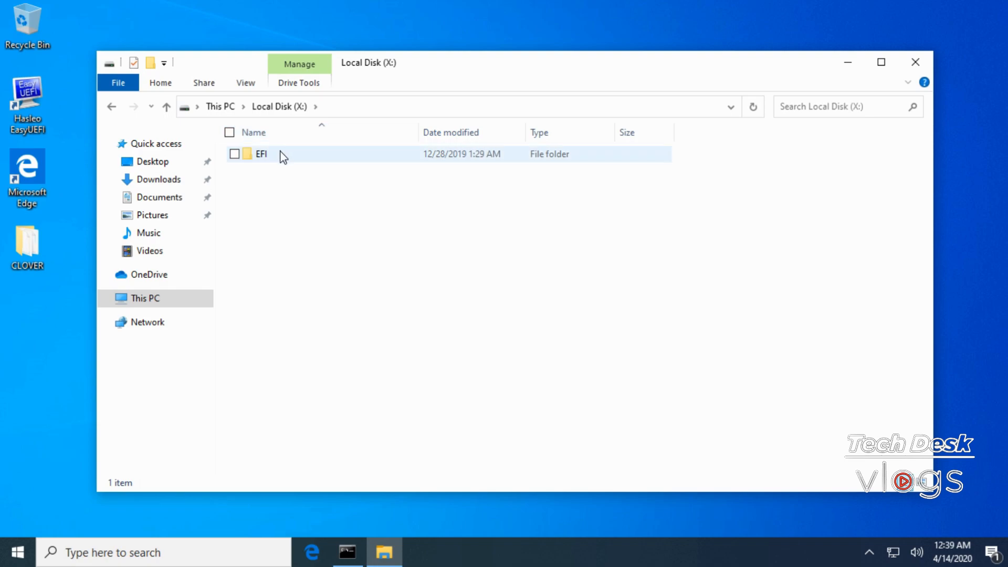
{"action": "double_click", "coordinate": [261, 154]}
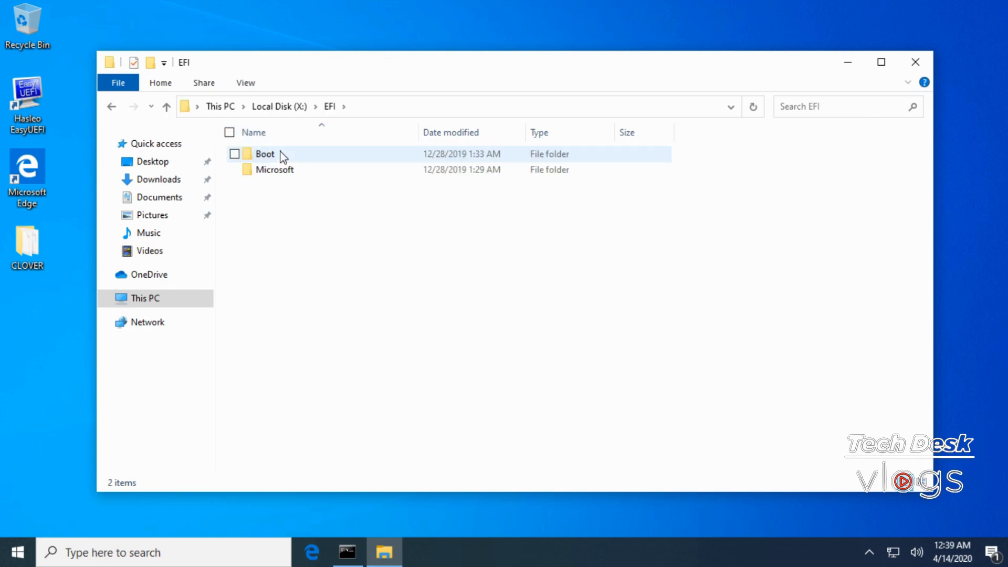
{"action": "mouse_move", "coordinate": [338, 244]}
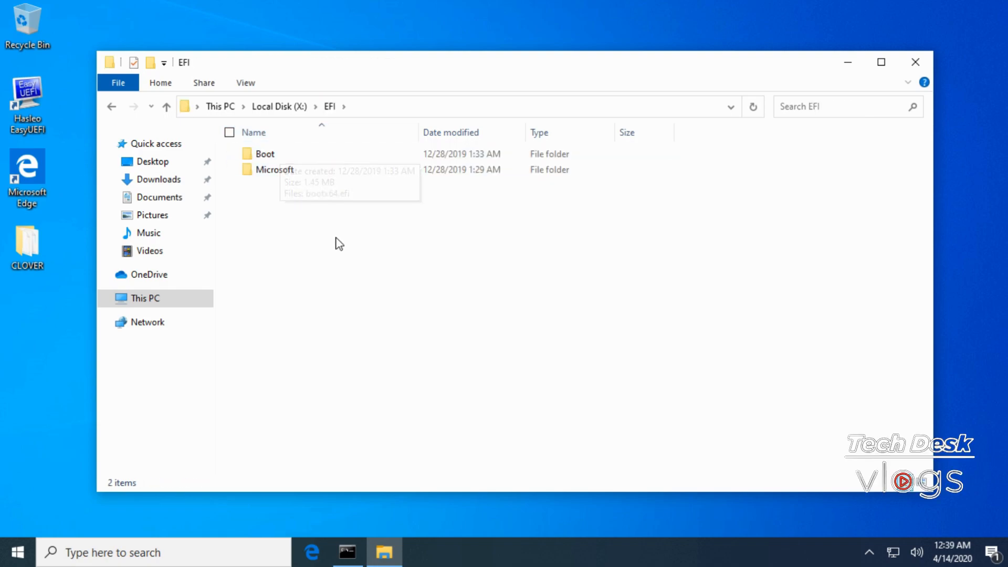
{"action": "left_click", "coordinate": [274, 169]}
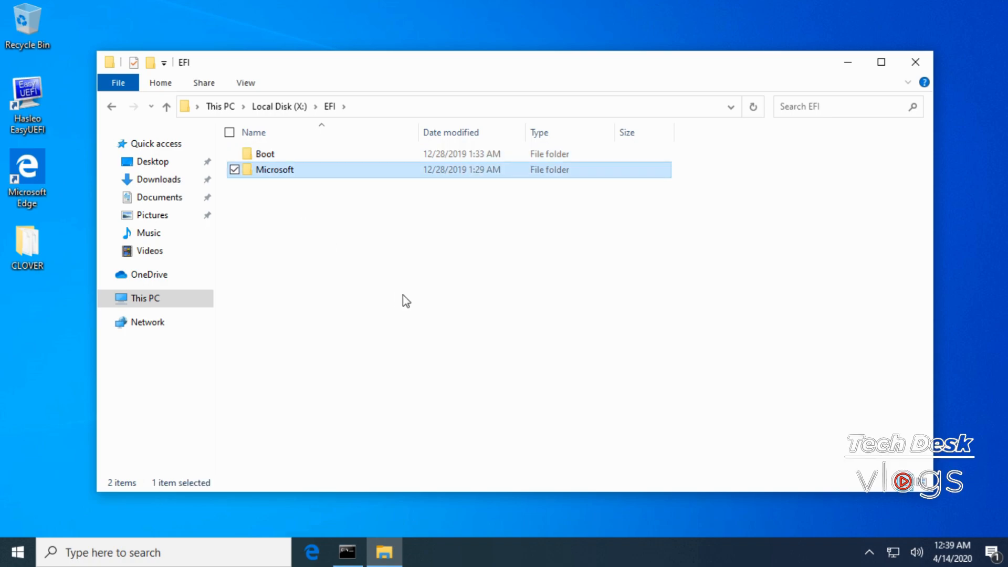
{"action": "left_click", "coordinate": [410, 303]}
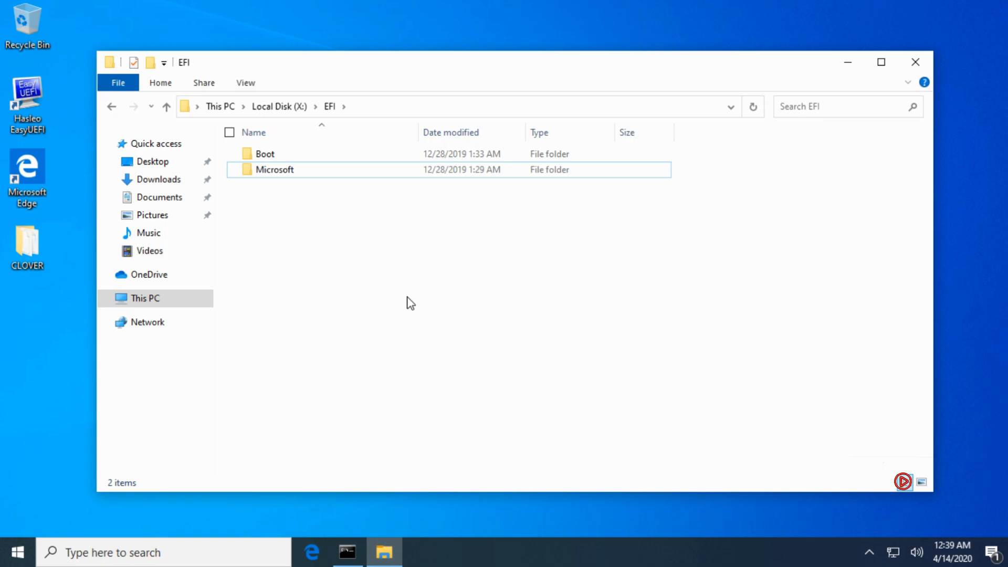
{"action": "mouse_move", "coordinate": [916, 63]}
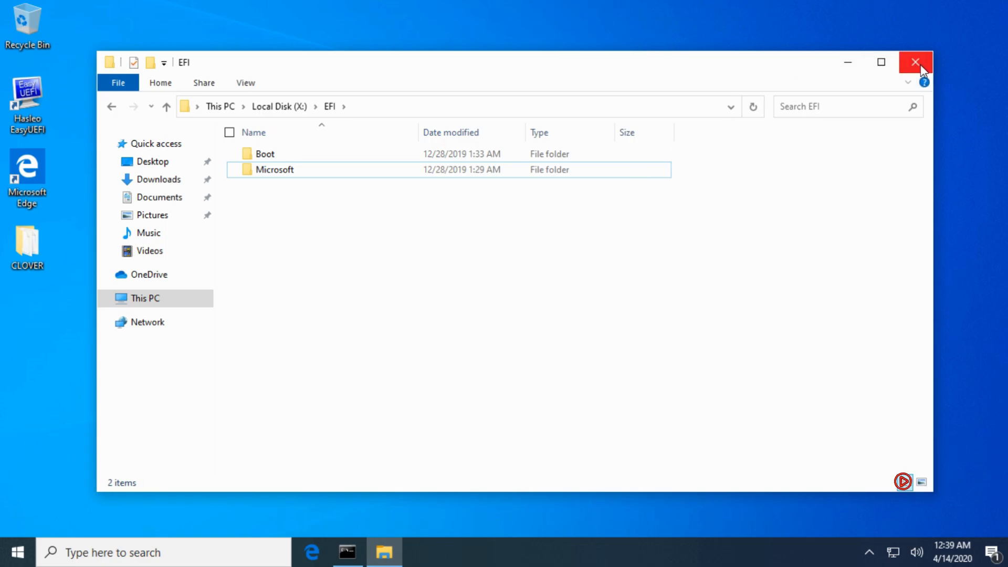
{"action": "left_click", "coordinate": [915, 63]}
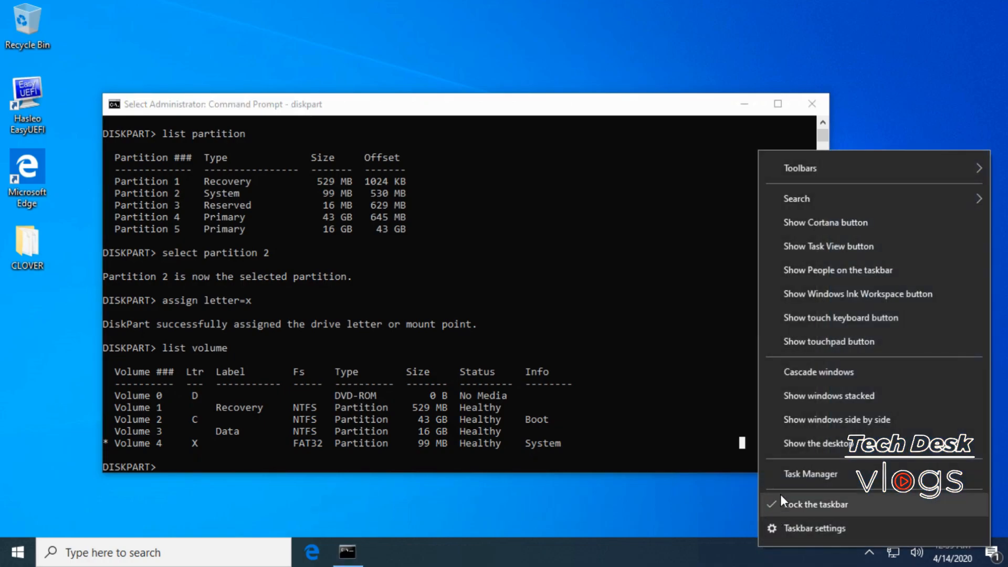
Open Task Manager and its File > Run new task dialog
{"action": "left_click", "coordinate": [811, 474]}
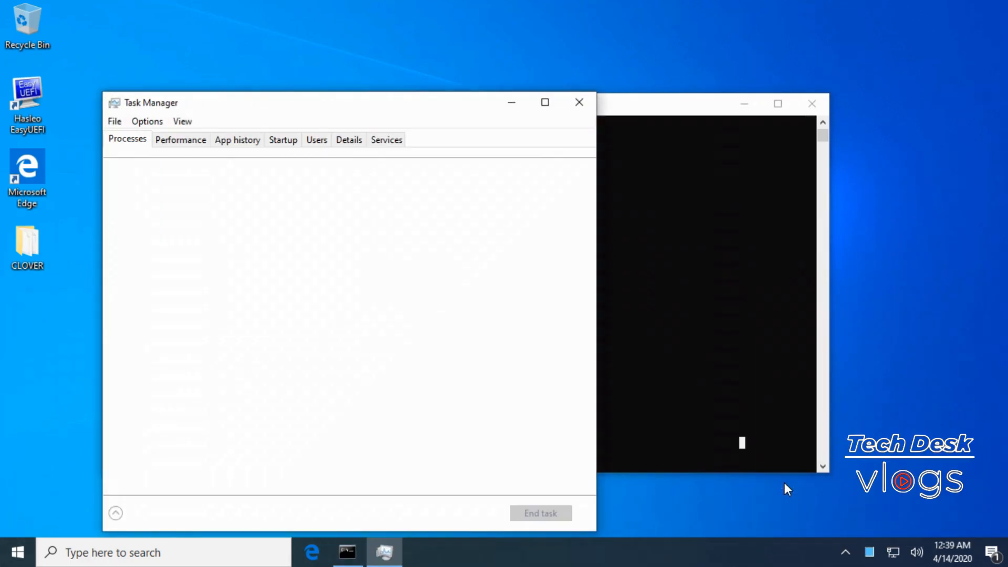
{"action": "left_click", "coordinate": [115, 121]}
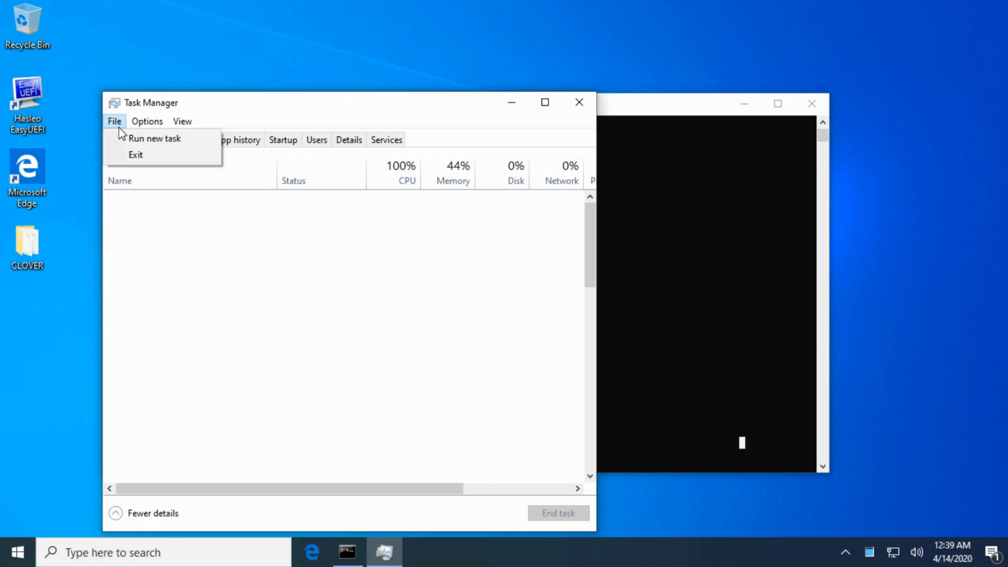
{"action": "left_click", "coordinate": [155, 139]}
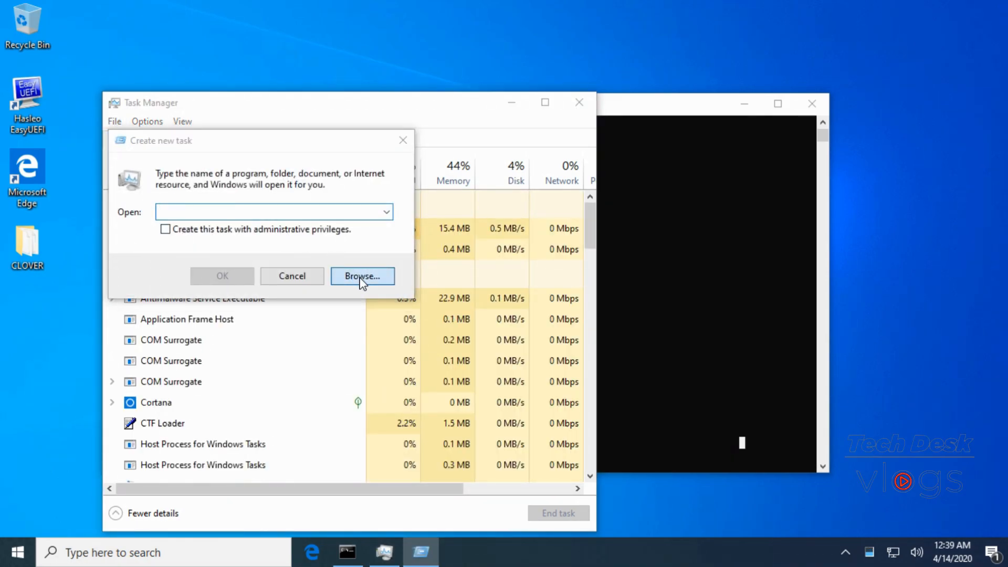
Browse to Local Disk (X:) > EFI, add the CLOVER folder, then cancel both dialogs
{"action": "left_click", "coordinate": [362, 276]}
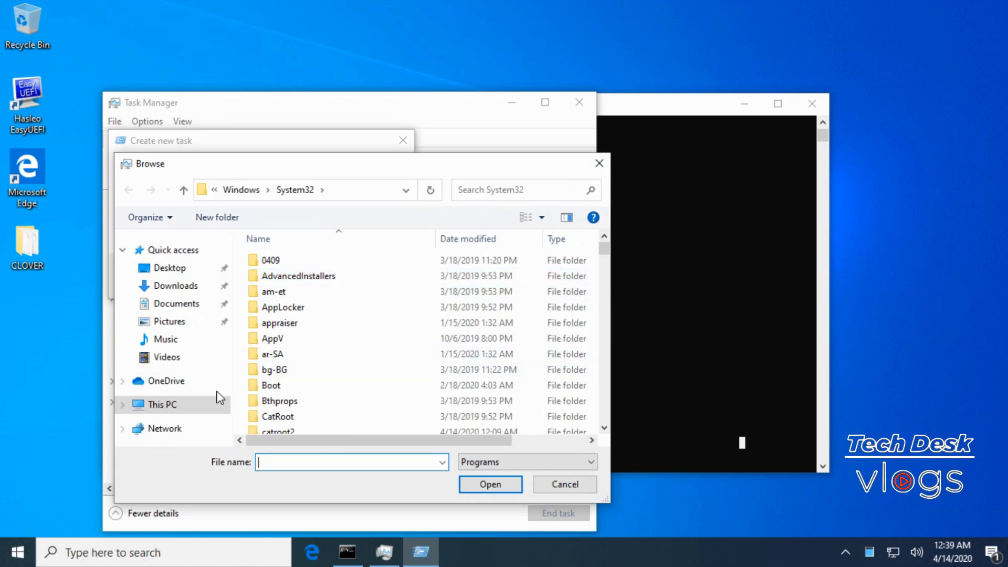
{"action": "left_click", "coordinate": [162, 404]}
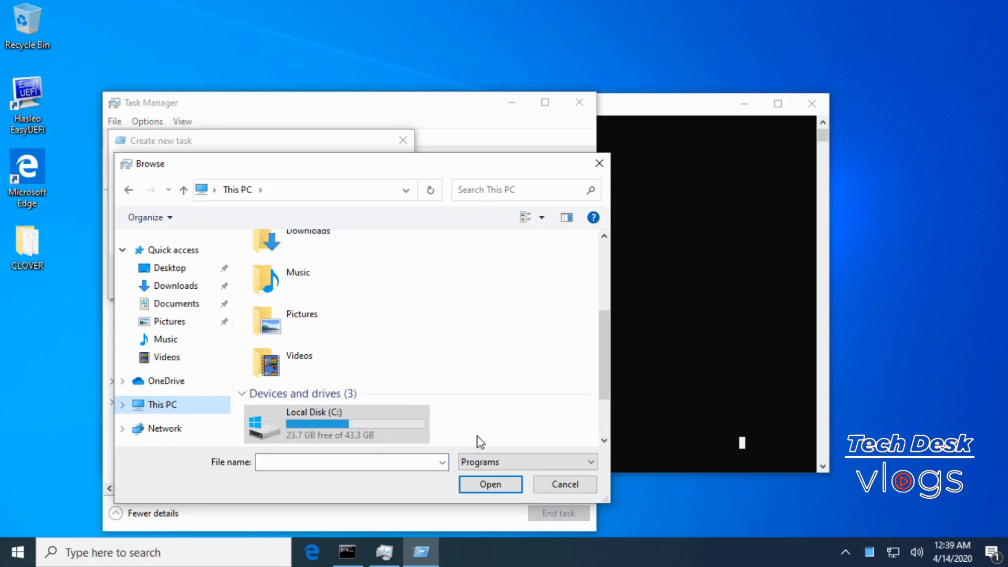
{"action": "scroll", "scroll_direction": "down", "scroll_amount": 3}
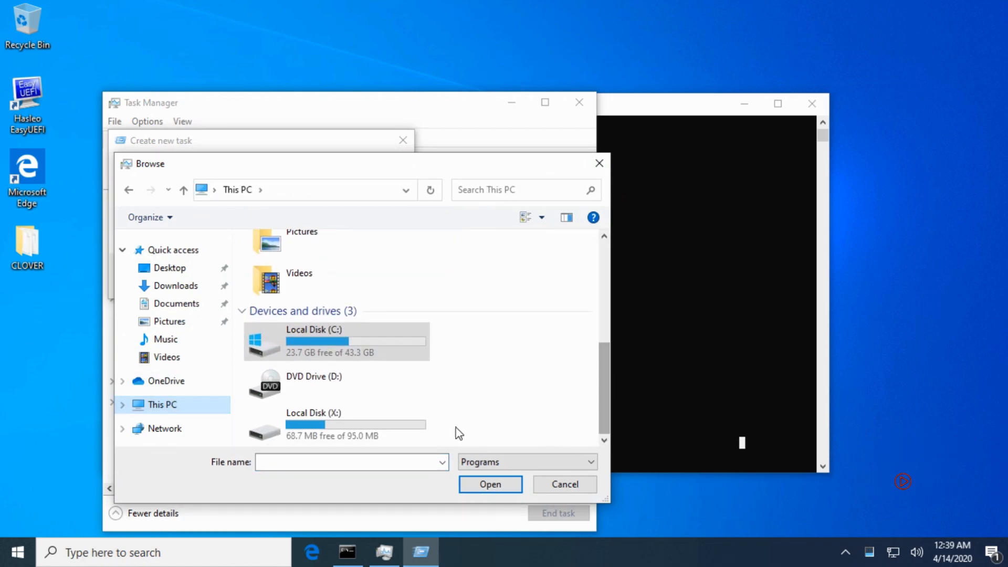
{"action": "double_click", "coordinate": [314, 418]}
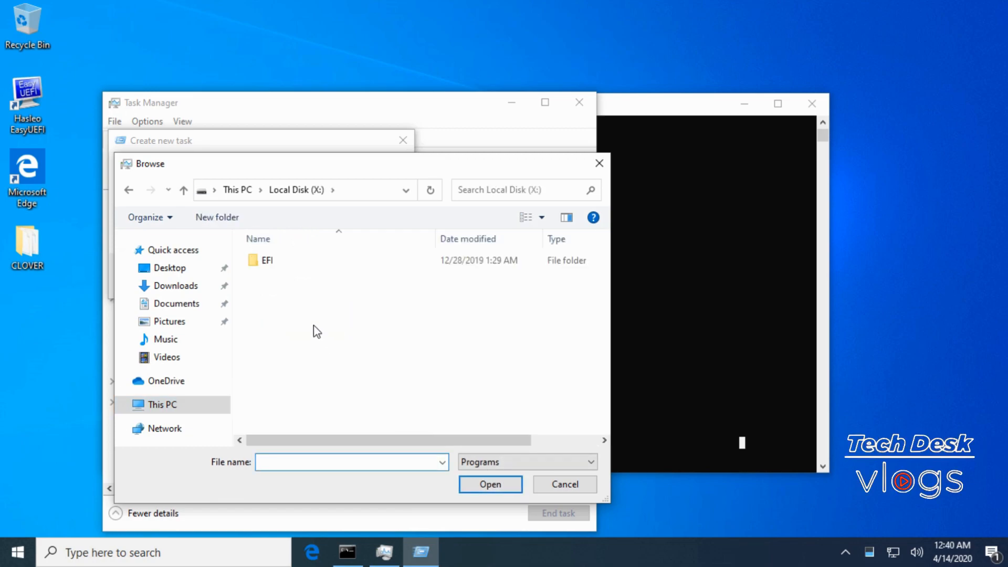
{"action": "double_click", "coordinate": [267, 260]}
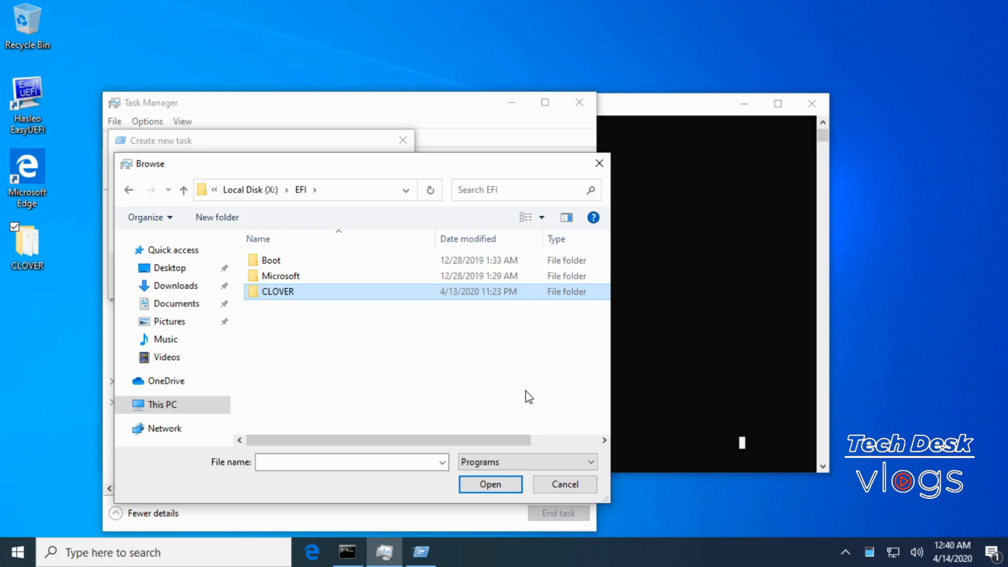
{"action": "mouse_move", "coordinate": [548, 484]}
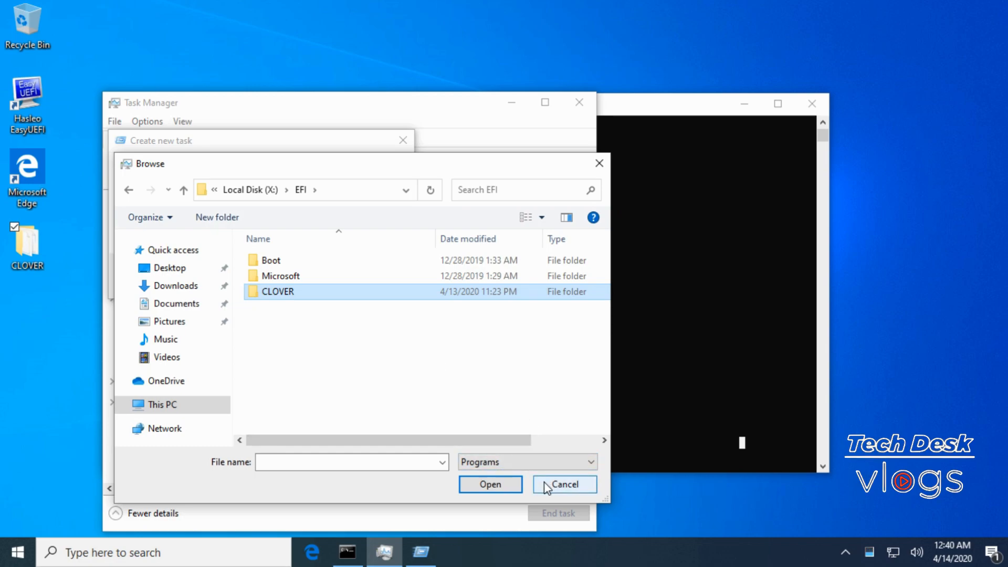
{"action": "left_click", "coordinate": [565, 484]}
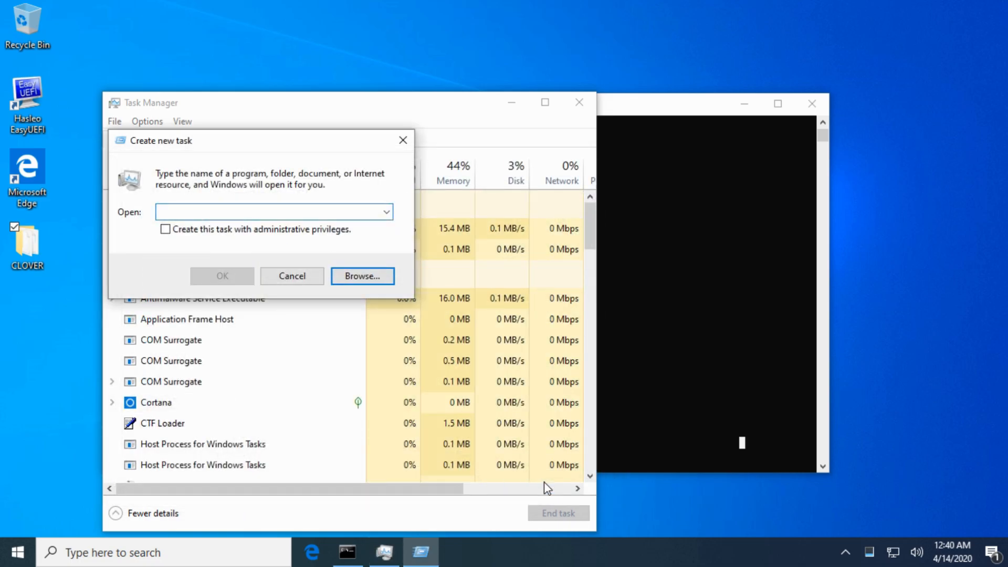
{"action": "left_click", "coordinate": [292, 275]}
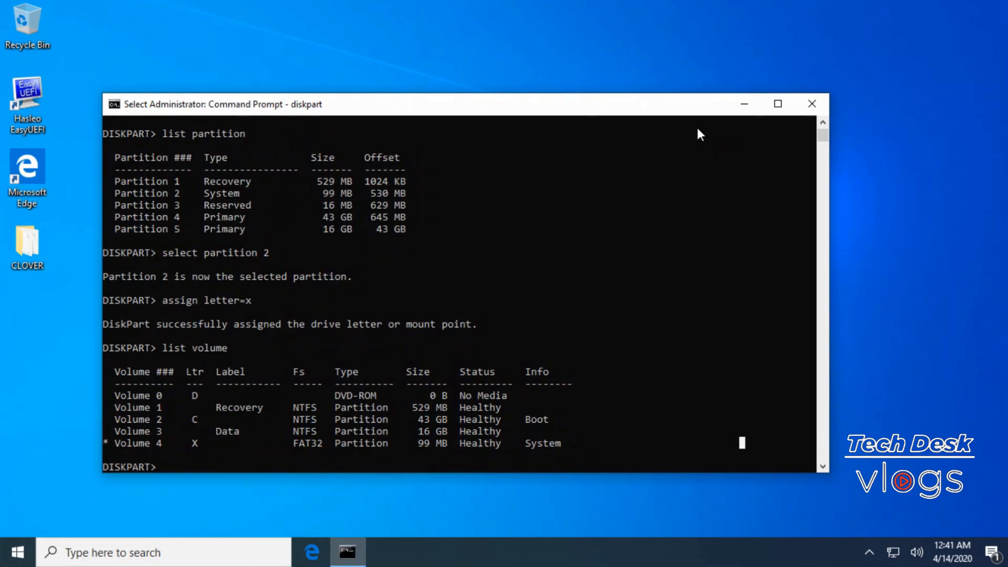
{"action": "mouse_move", "coordinate": [744, 103]}
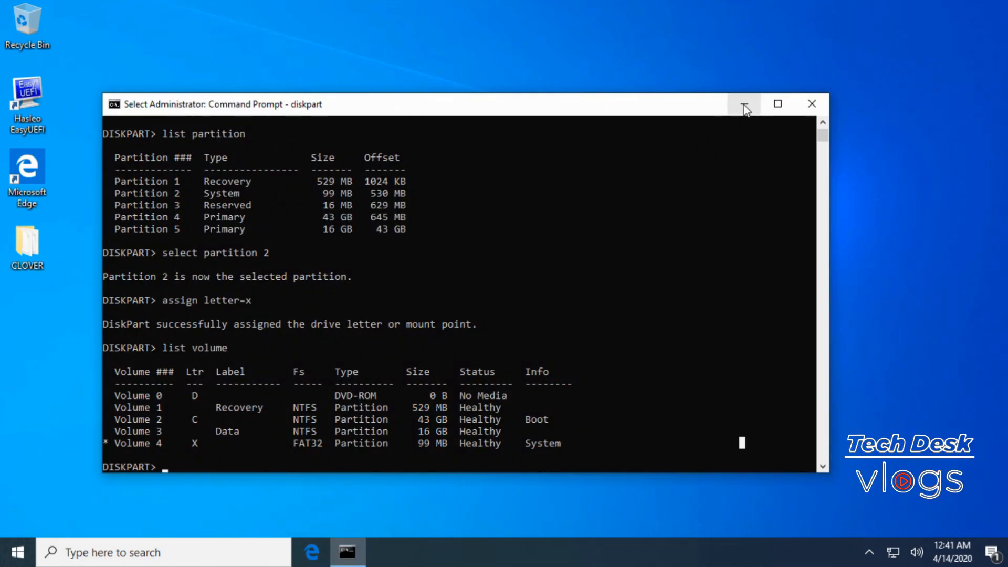
Minimize Command Prompt, launch Hasleo EasyUEFI and open Manage EFI Boot Option
{"action": "left_click", "coordinate": [744, 104]}
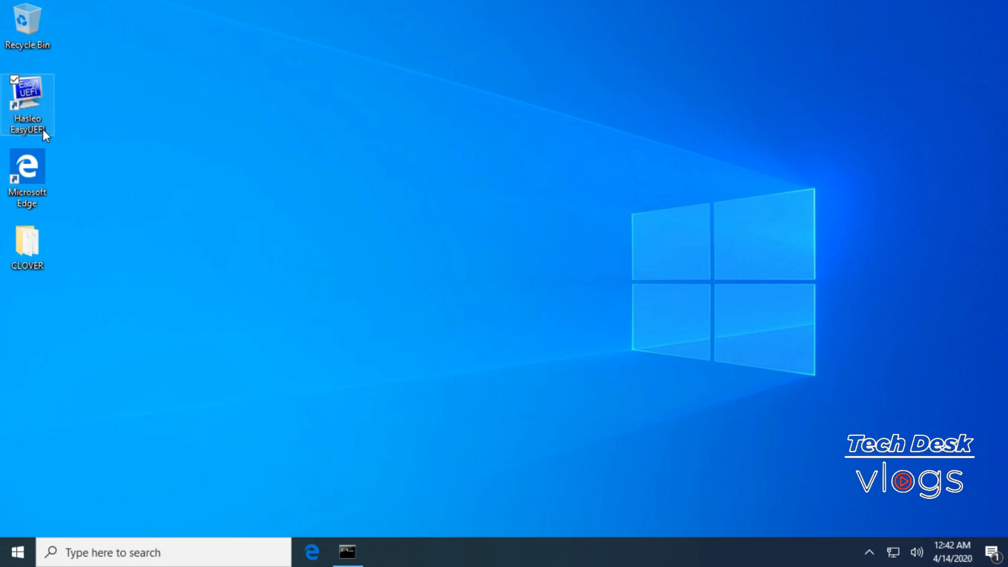
{"action": "double_click", "coordinate": [27, 105]}
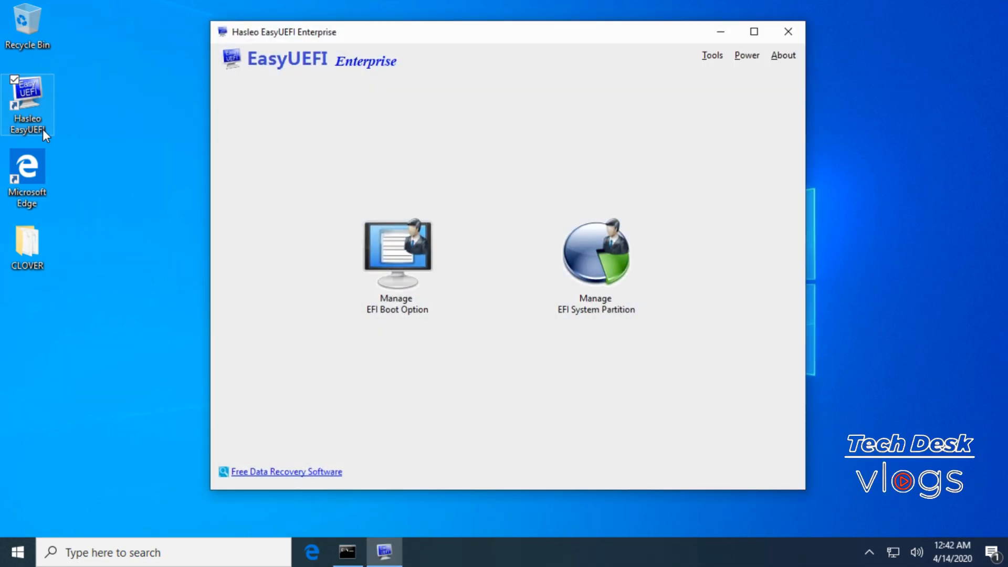
{"action": "mouse_move", "coordinate": [126, 174]}
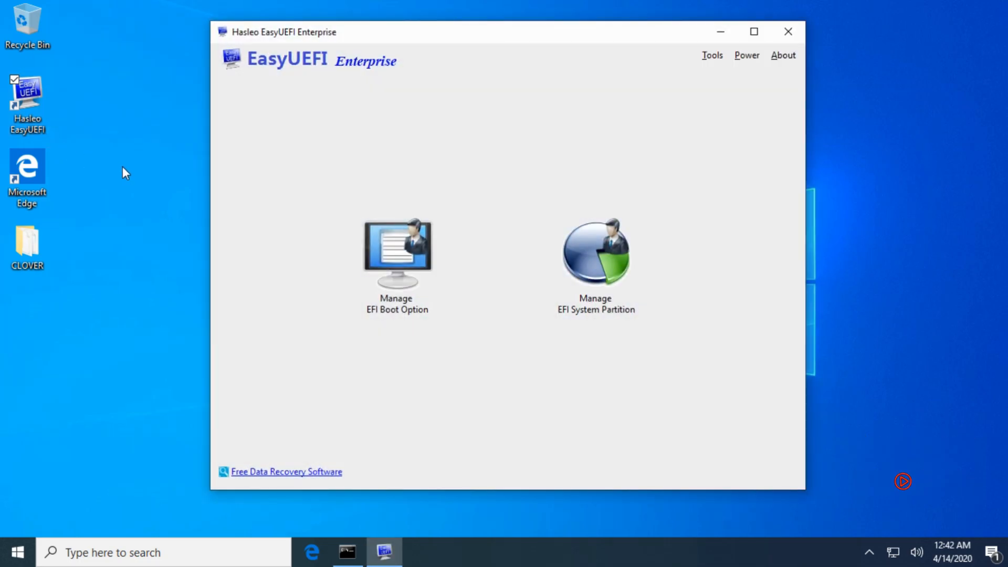
{"action": "mouse_move", "coordinate": [429, 283]}
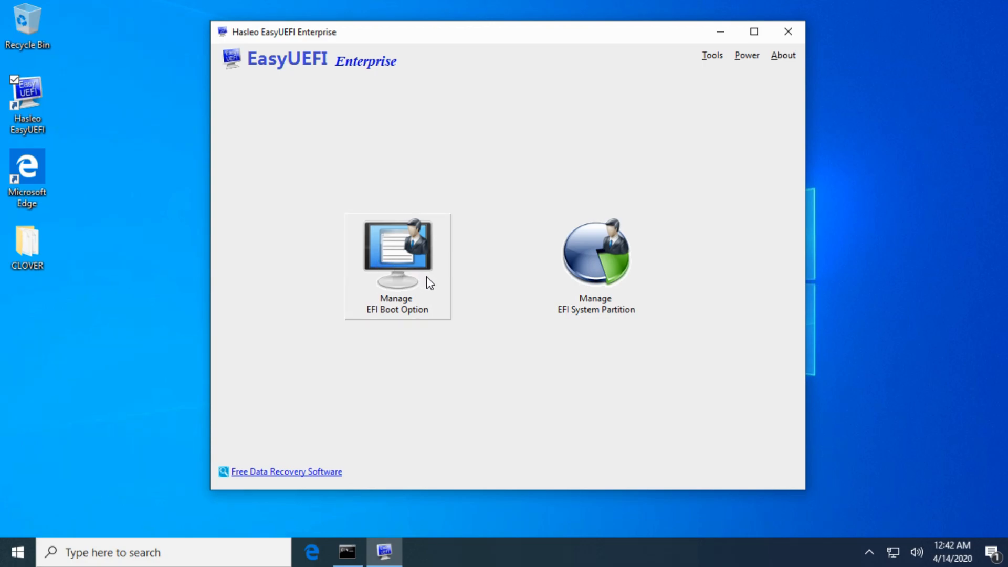
{"action": "left_click", "coordinate": [397, 257]}
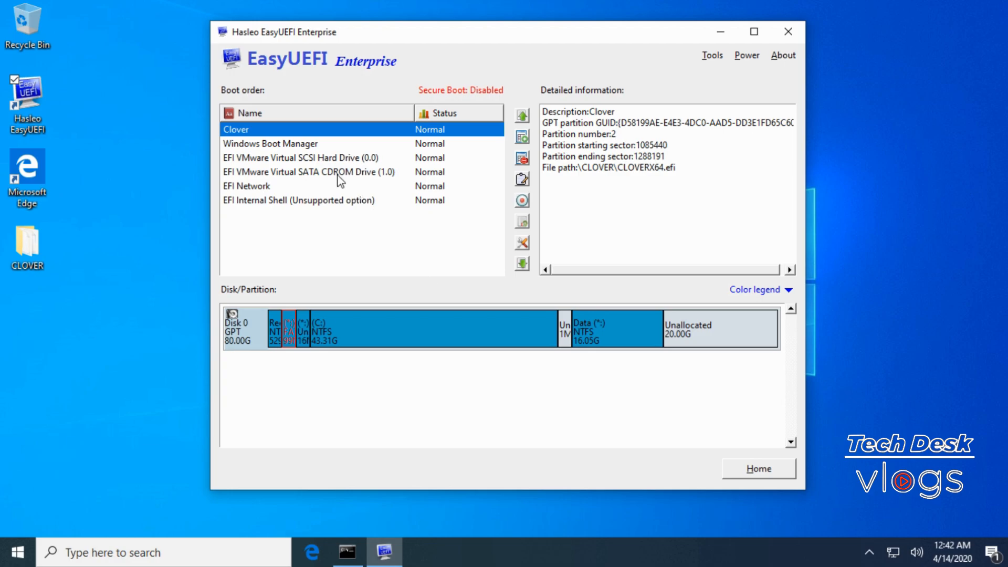
{"action": "mouse_move", "coordinate": [278, 138]}
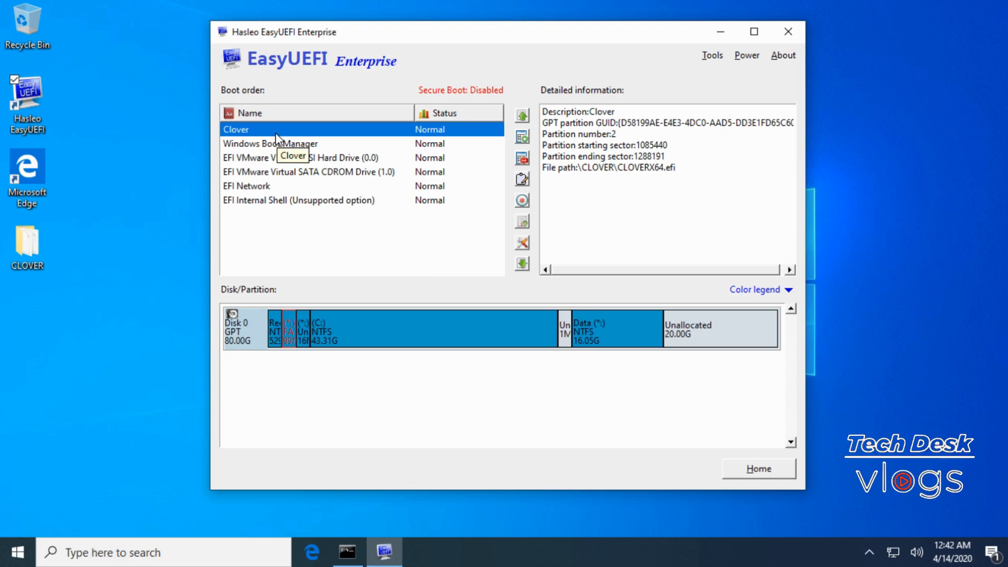
{"action": "mouse_move", "coordinate": [277, 136]}
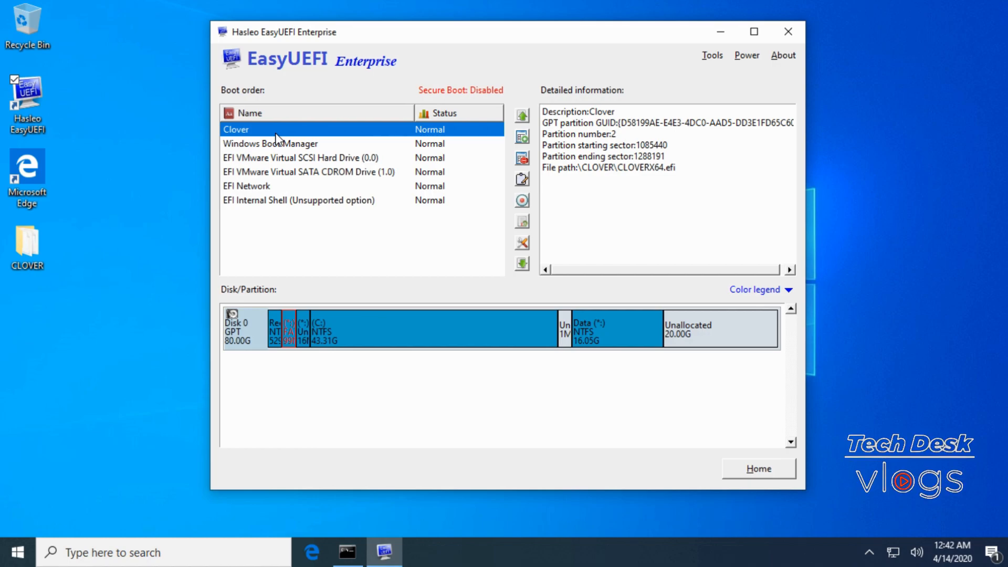
{"action": "mouse_move", "coordinate": [523, 170]}
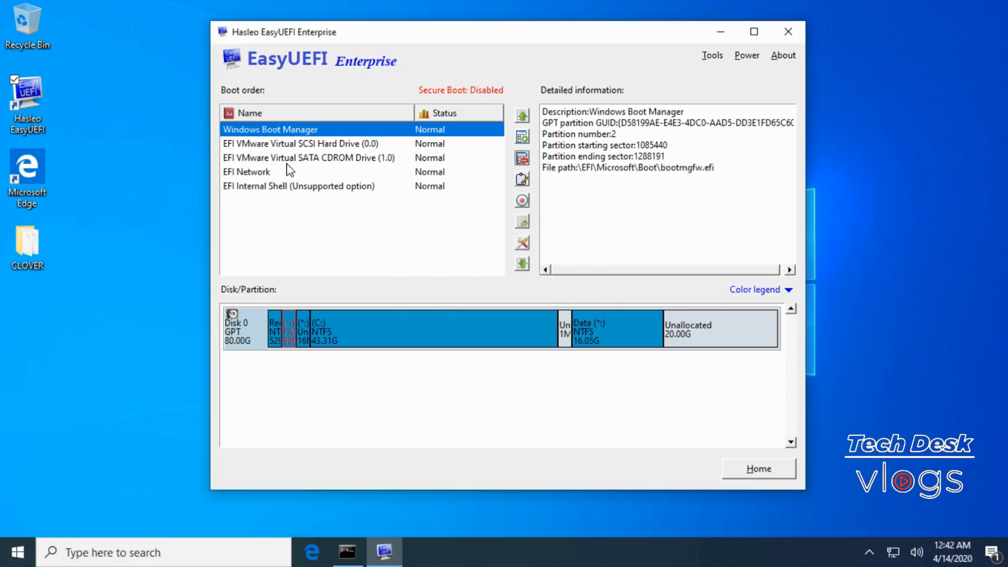
{"action": "mouse_move", "coordinate": [314, 134]}
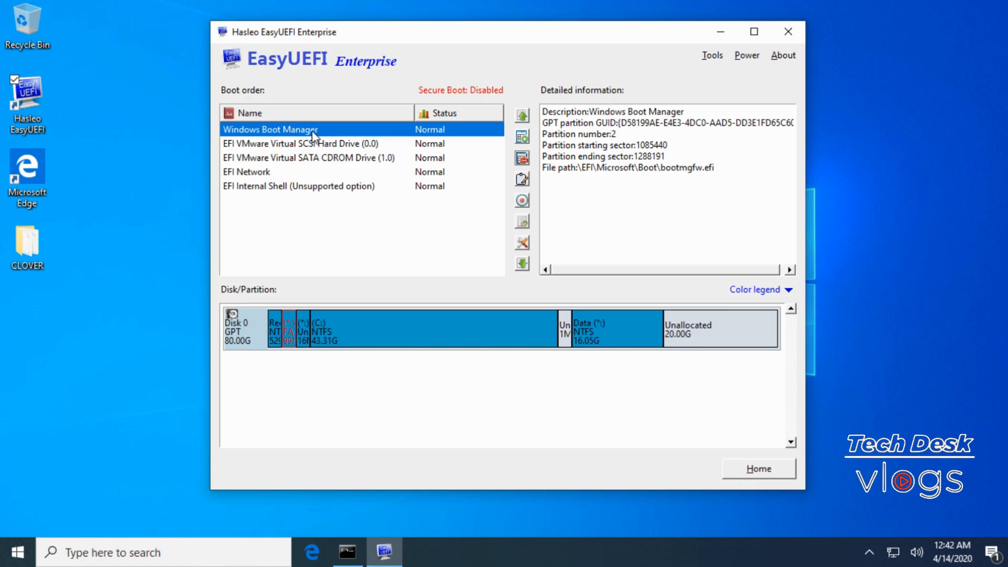
{"action": "mouse_move", "coordinate": [312, 134]}
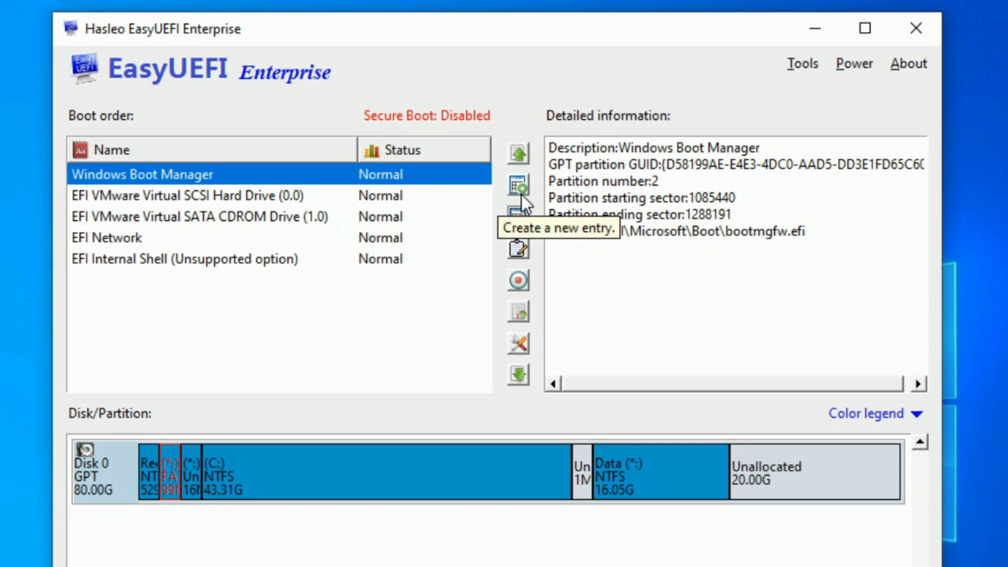
Create a new entry with type Linux or other OS and description 'Clover'
{"action": "left_click", "coordinate": [517, 187]}
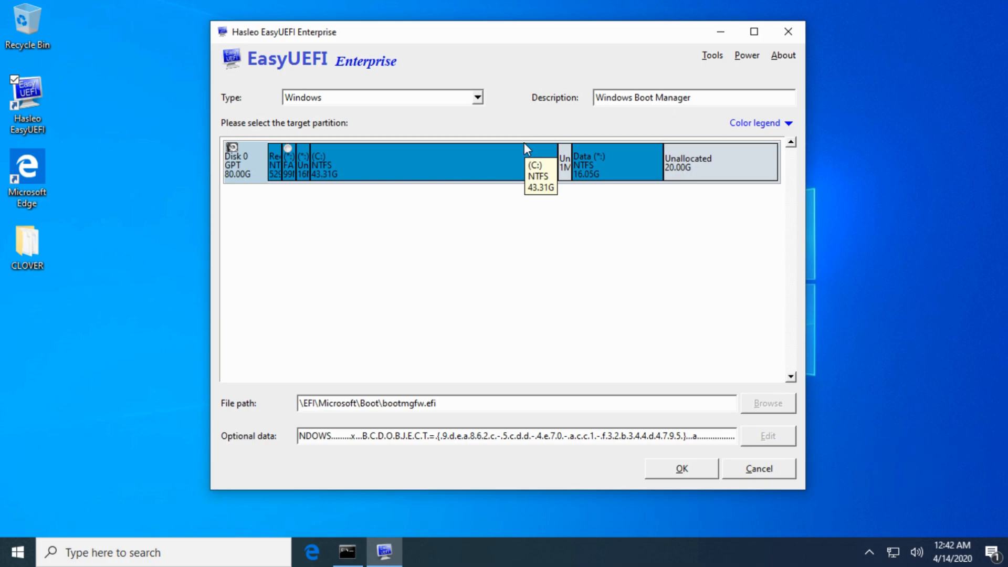
{"action": "mouse_move", "coordinate": [527, 149]}
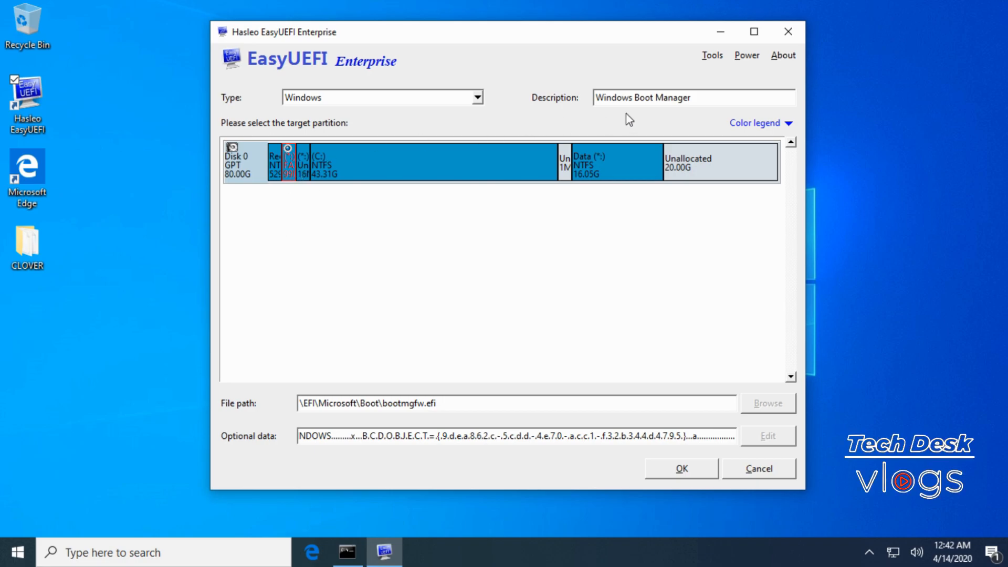
{"action": "left_click", "coordinate": [476, 97]}
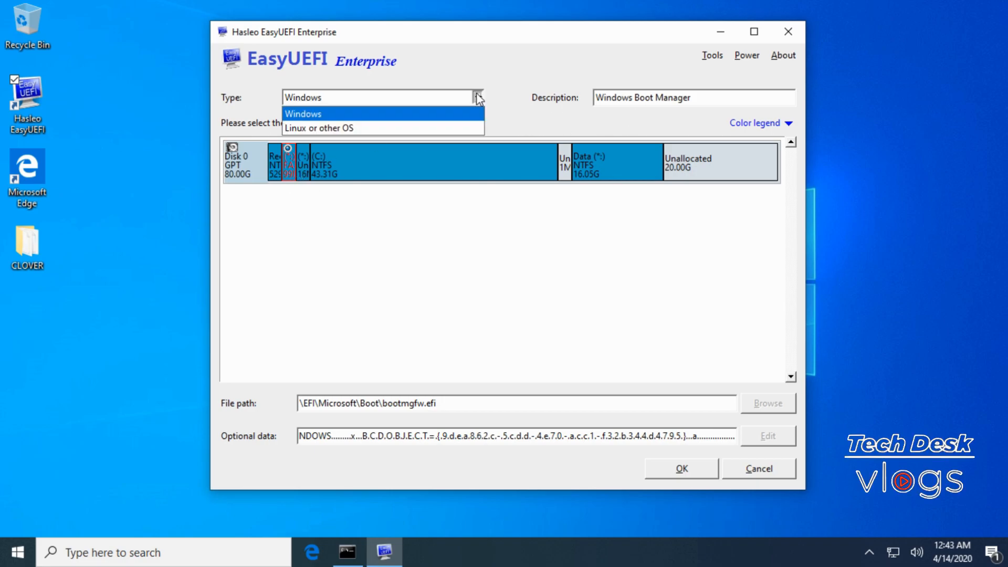
{"action": "left_click", "coordinate": [318, 127]}
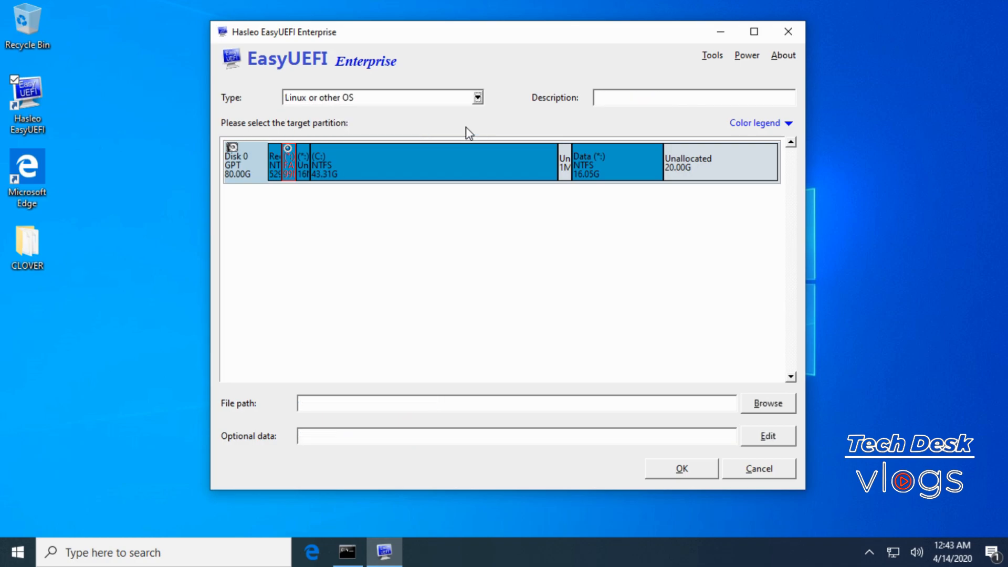
{"action": "mouse_move", "coordinate": [294, 187]}
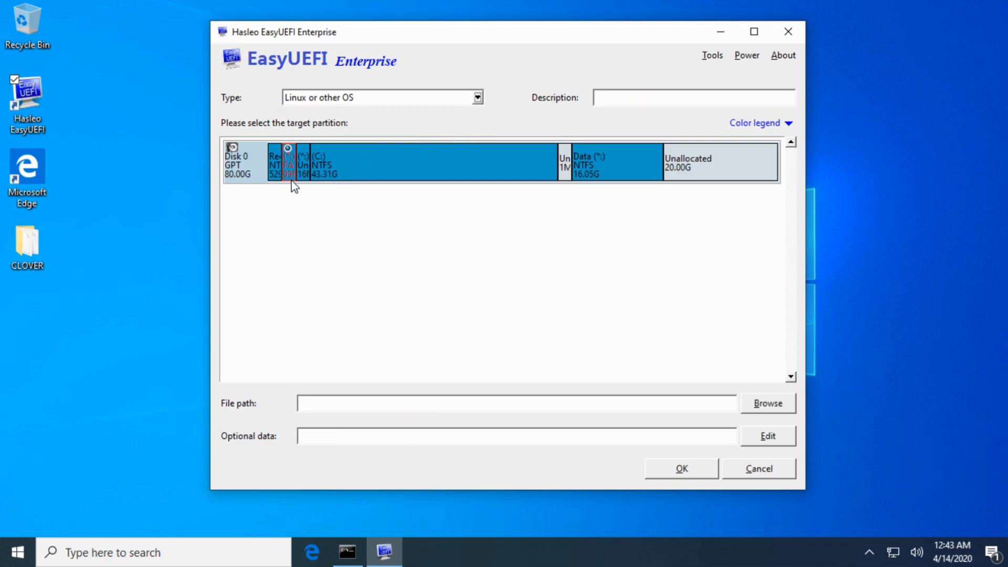
{"action": "left_click", "coordinate": [692, 97]}
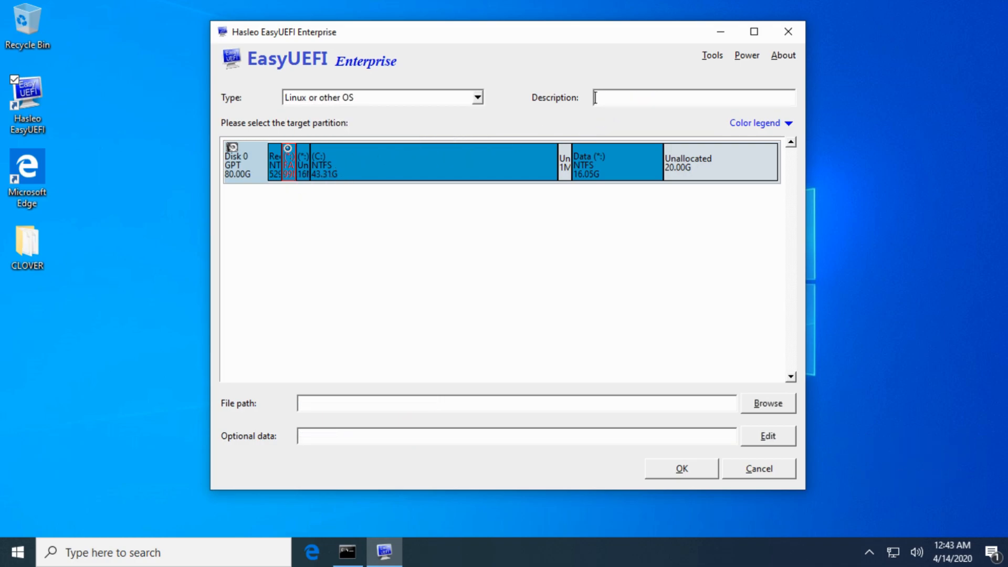
{"action": "type", "text": "Clover"}
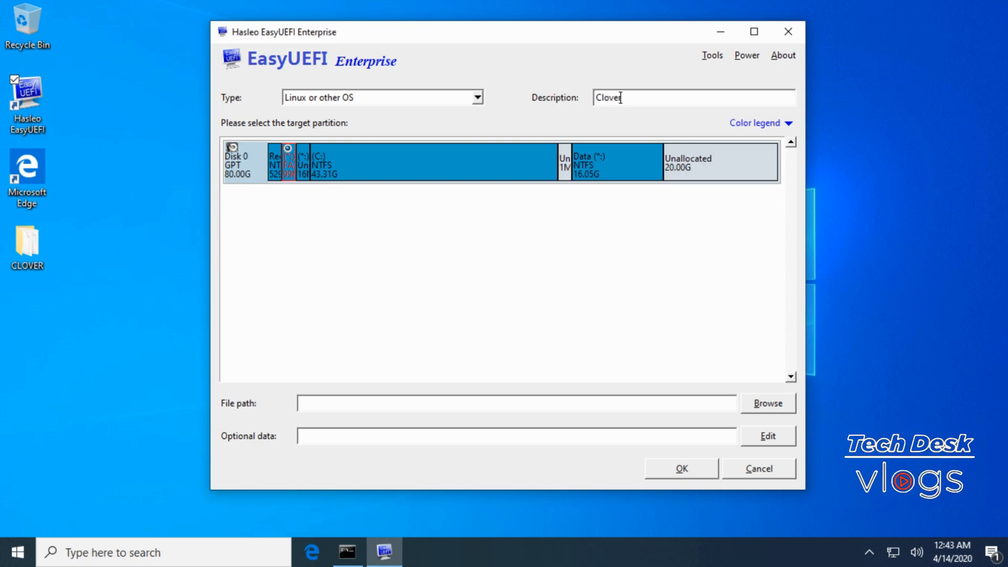
{"action": "mouse_move", "coordinate": [542, 240]}
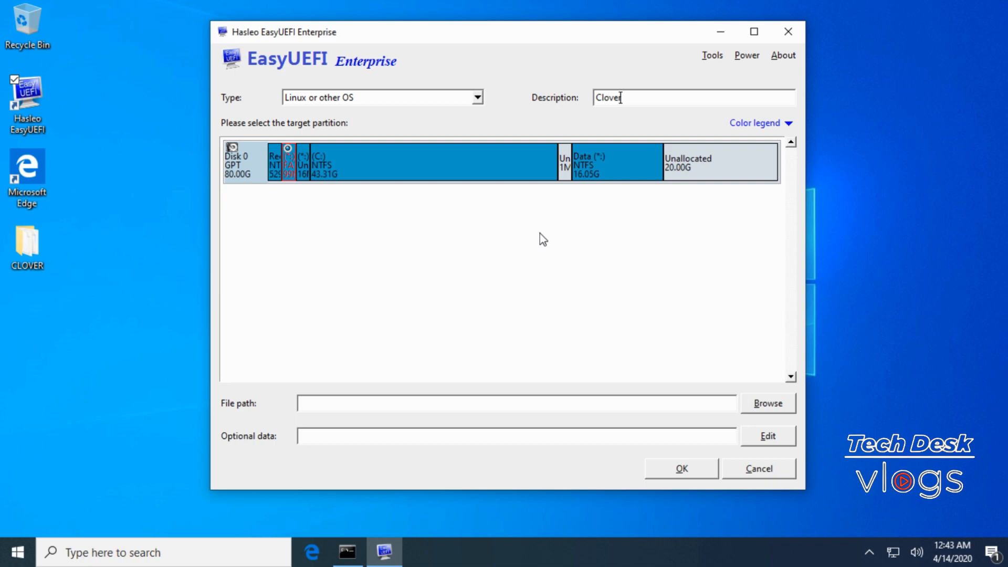
{"action": "mouse_move", "coordinate": [763, 418]}
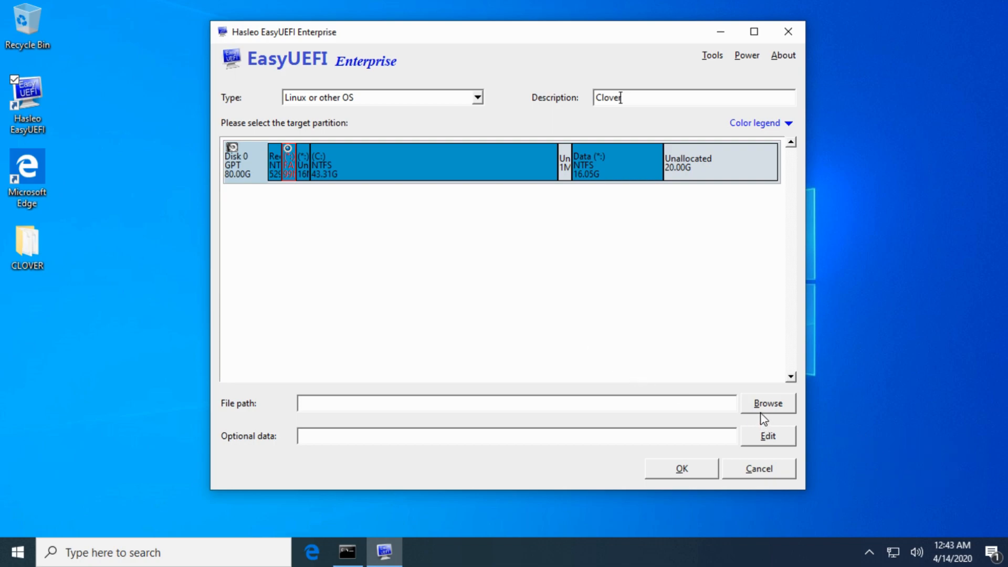
Choose \EFI\CLOVER\CLOVERX64.efi as the boot file and confirm the entry
{"action": "left_click", "coordinate": [767, 403]}
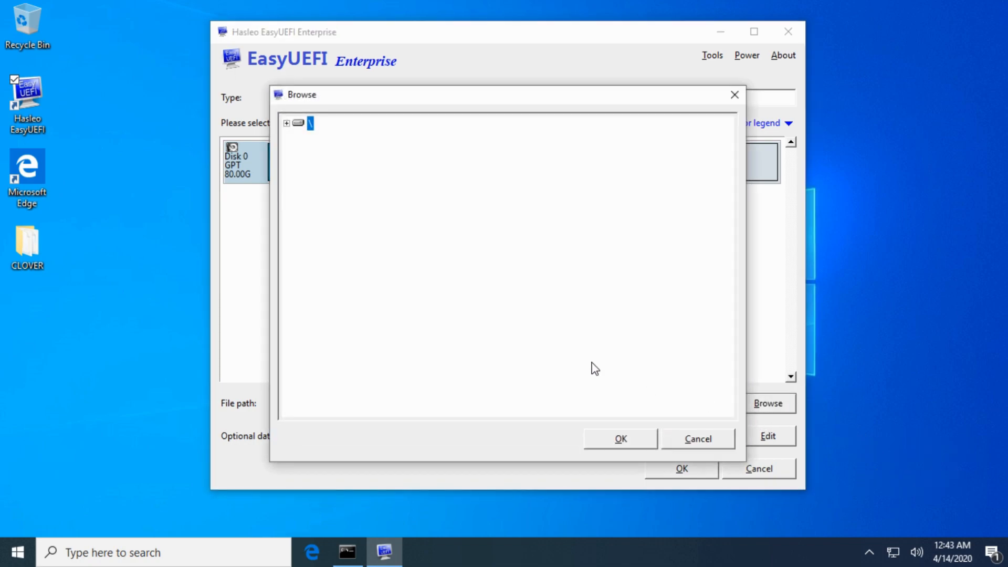
{"action": "left_click", "coordinate": [287, 123]}
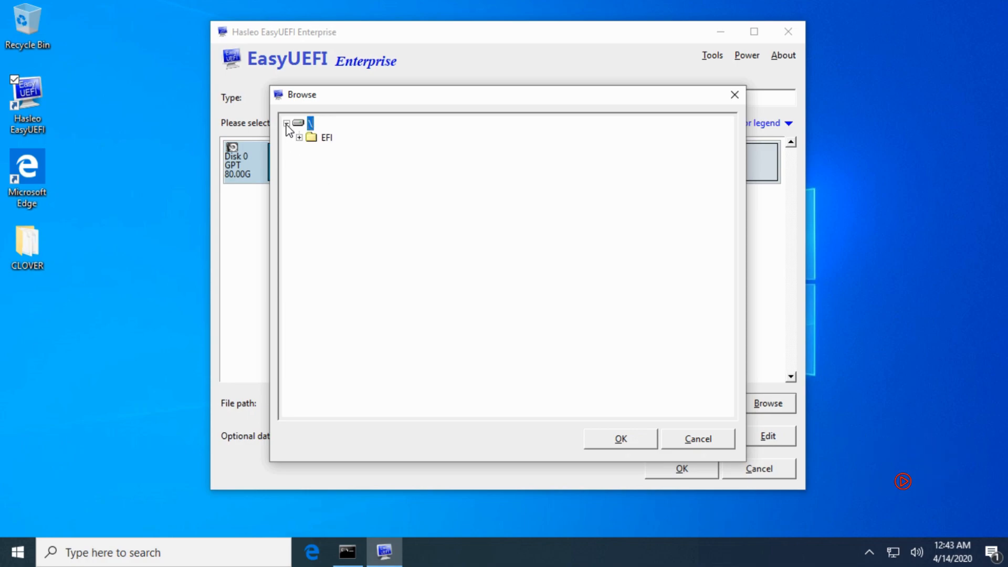
{"action": "left_click", "coordinate": [299, 137]}
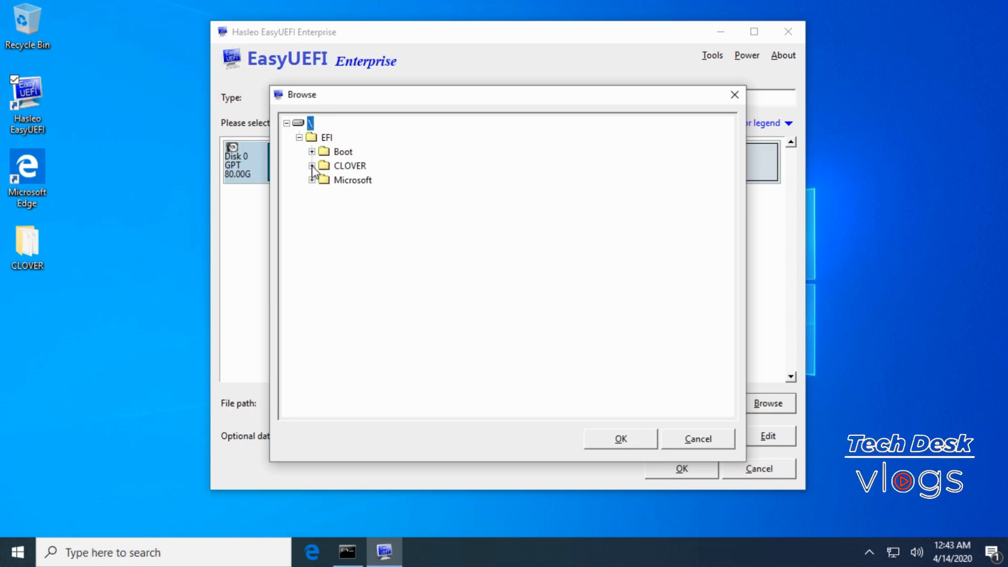
{"action": "left_click", "coordinate": [312, 166]}
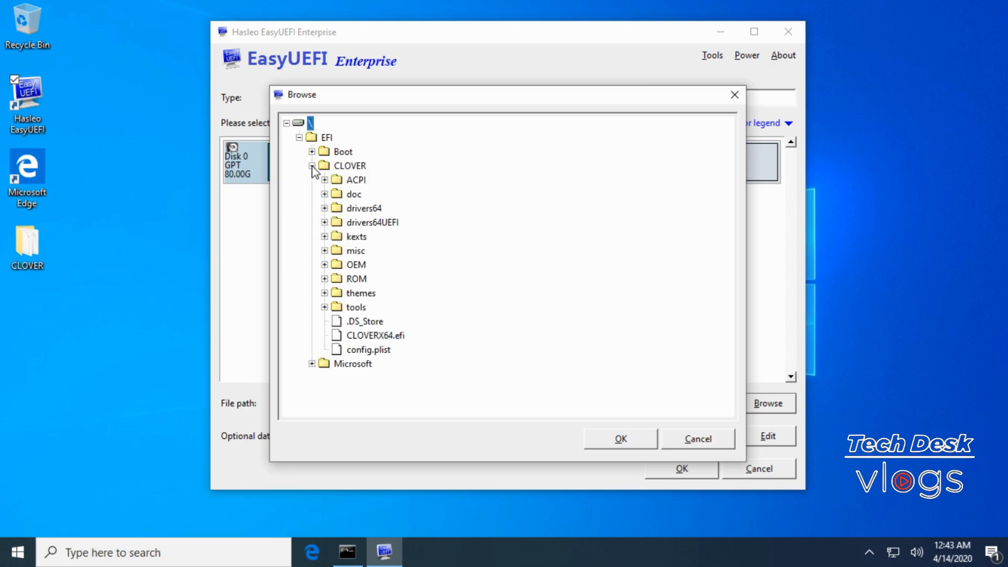
{"action": "mouse_move", "coordinate": [393, 339]}
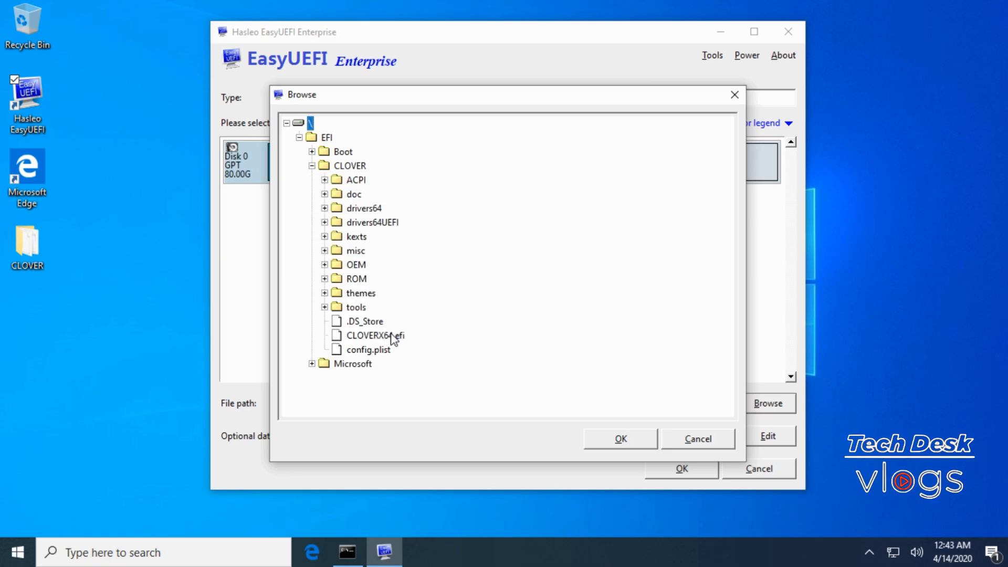
{"action": "left_click", "coordinate": [619, 438]}
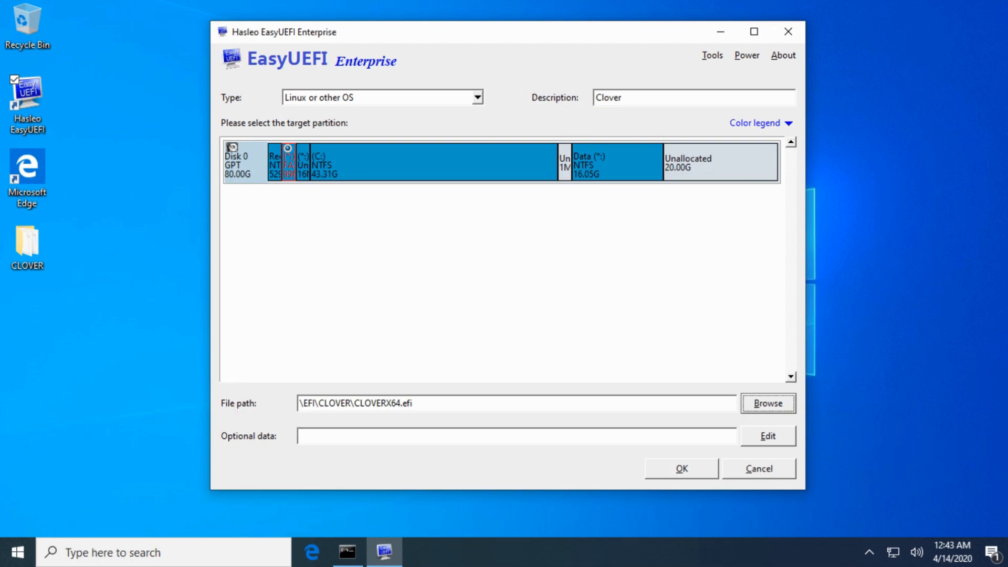
{"action": "mouse_move", "coordinate": [680, 481]}
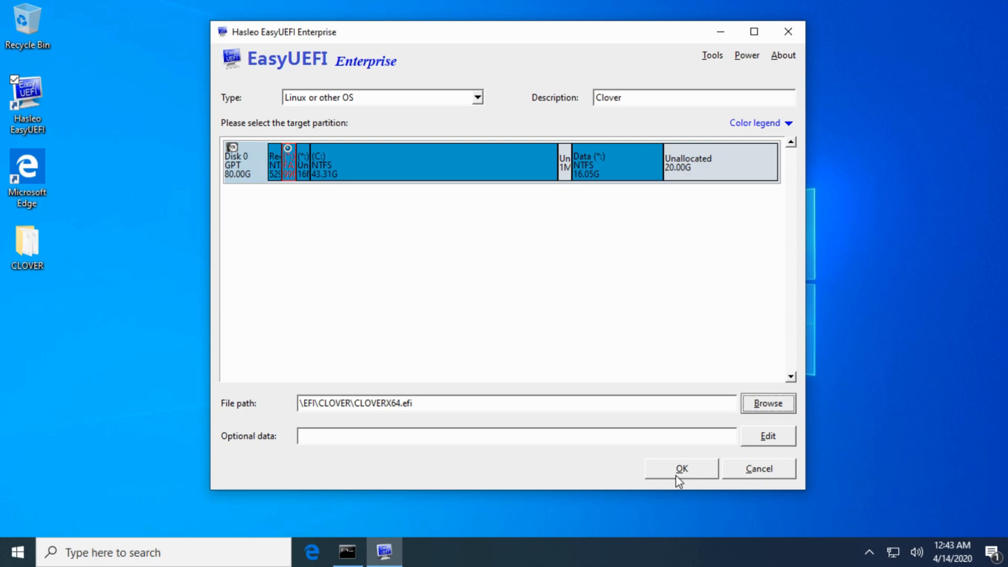
{"action": "left_click", "coordinate": [682, 468]}
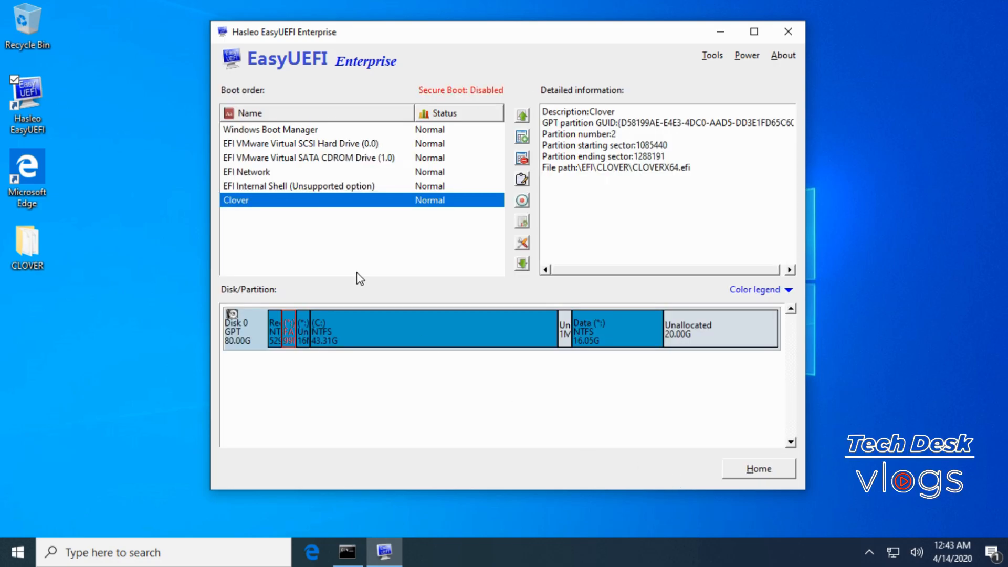
{"action": "mouse_move", "coordinate": [312, 204]}
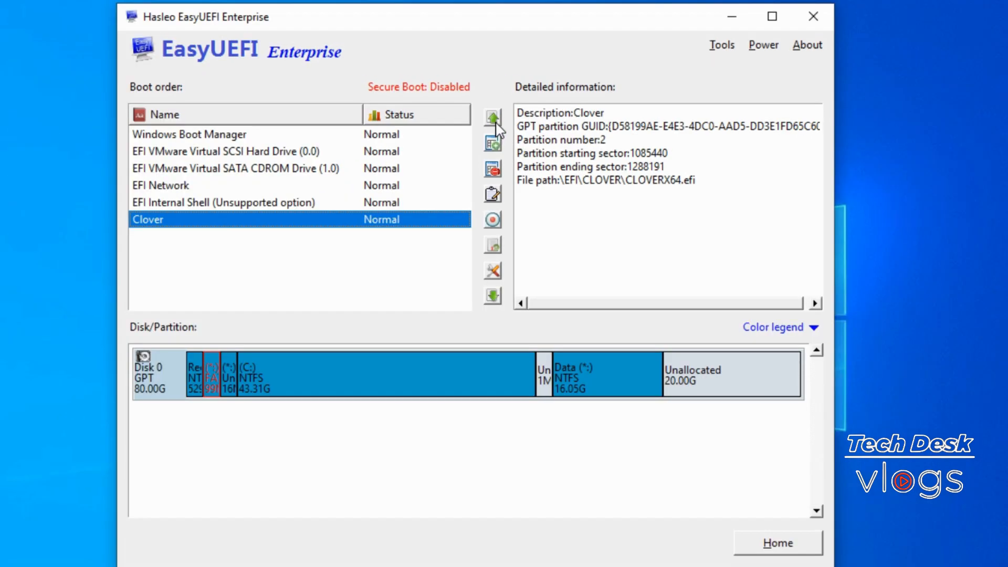
Raise Clover three places to first, ahead of Windows Boot Manager, and close EasyUEFI
{"action": "left_click", "coordinate": [492, 119]}
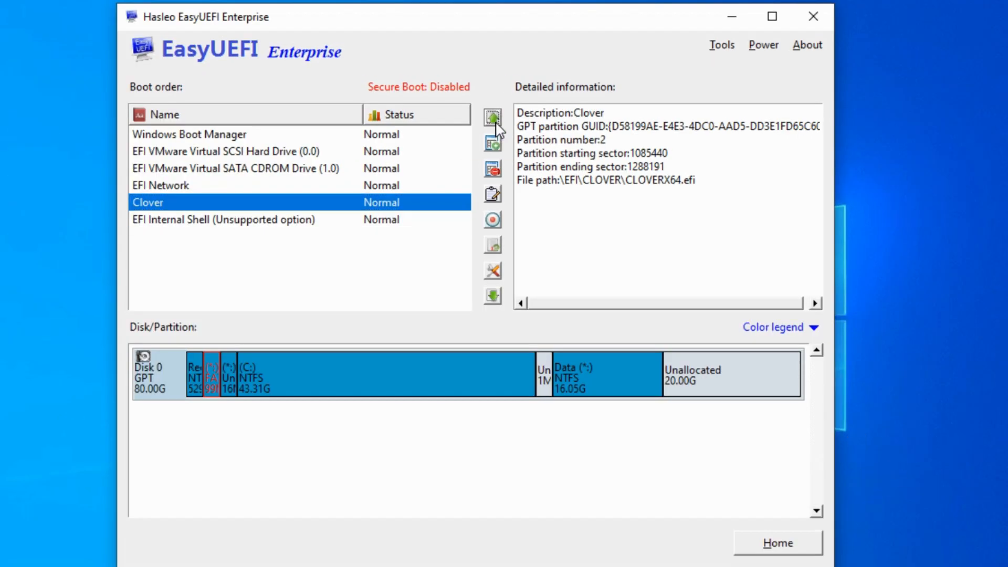
{"action": "left_click", "coordinate": [492, 119]}
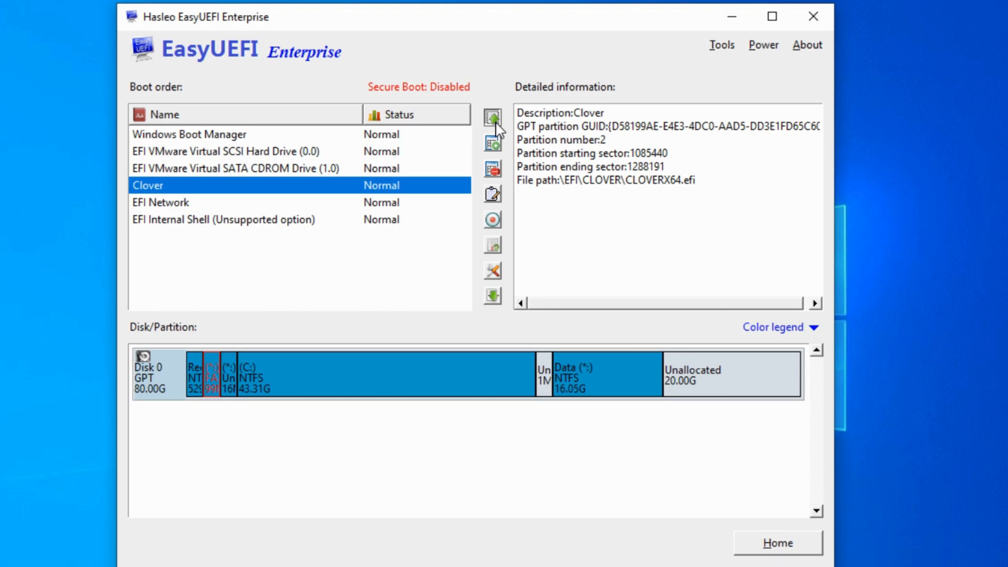
{"action": "left_click", "coordinate": [493, 117]}
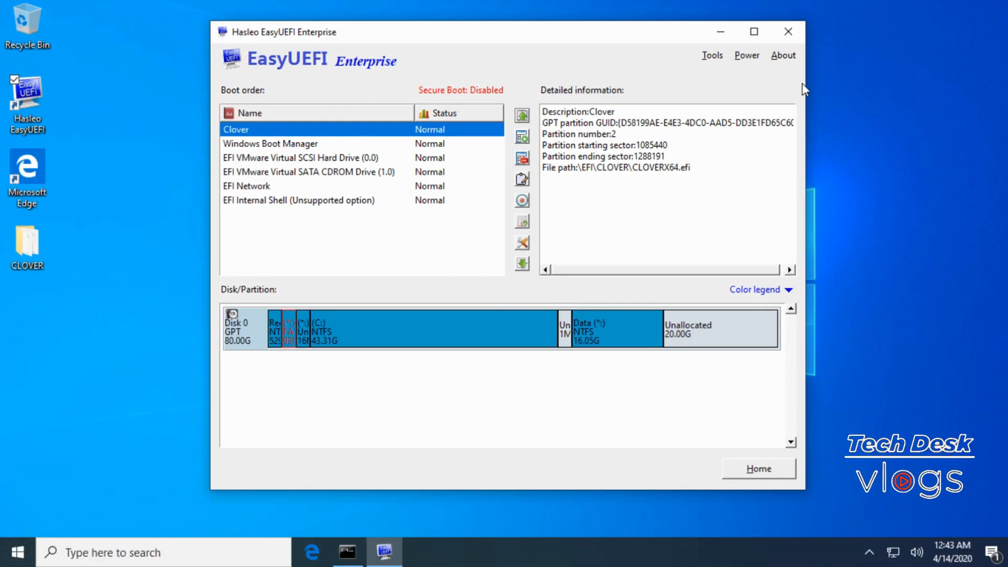
{"action": "mouse_move", "coordinate": [787, 32]}
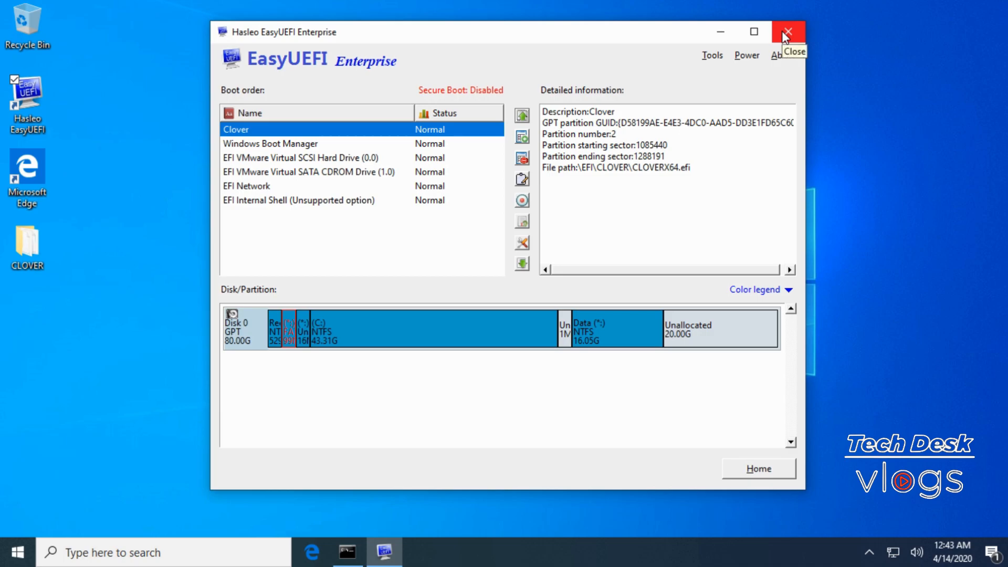
{"action": "left_click", "coordinate": [788, 32]}
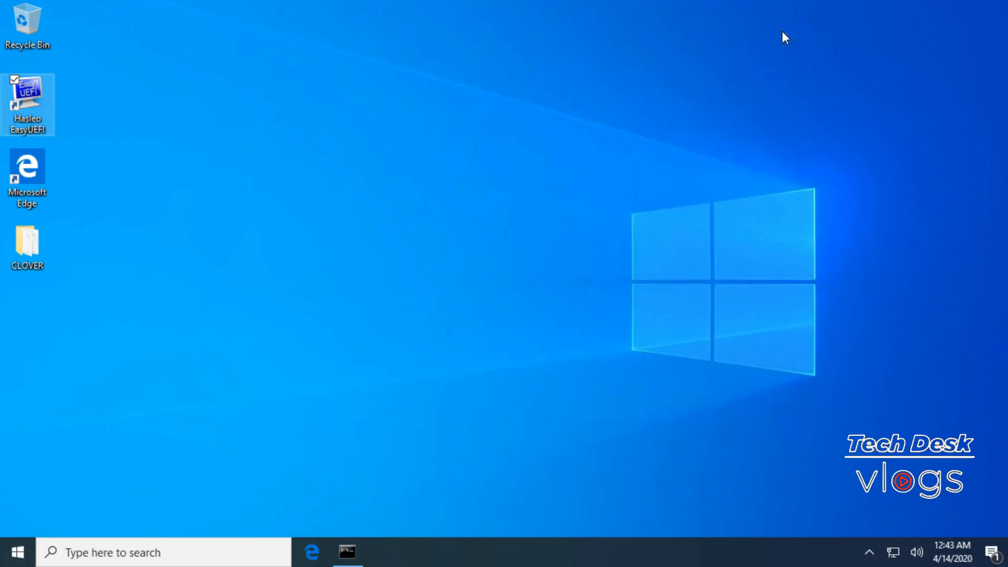
Restart the computer through the Start menu power options
{"action": "left_click", "coordinate": [17, 553]}
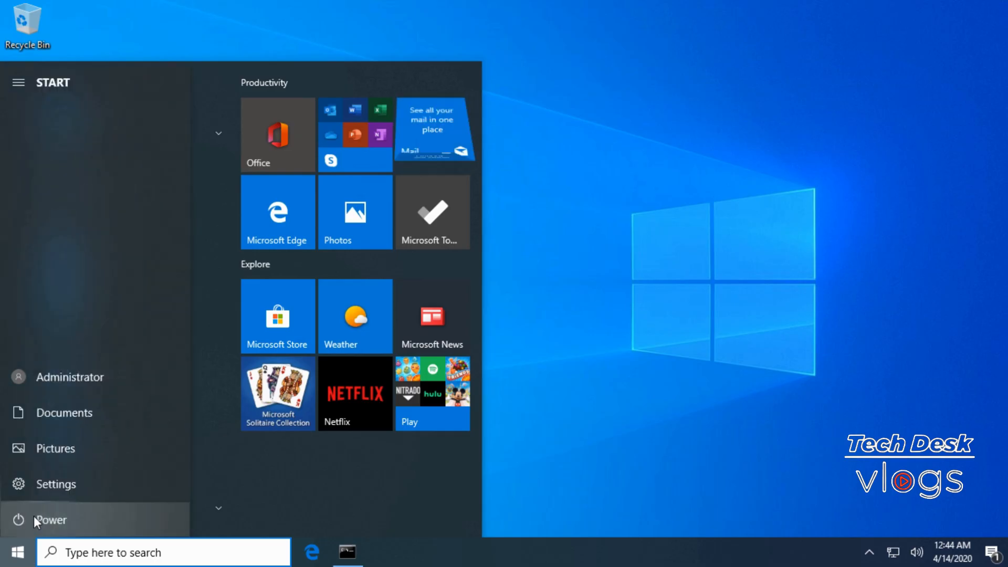
{"action": "left_click", "coordinate": [49, 520]}
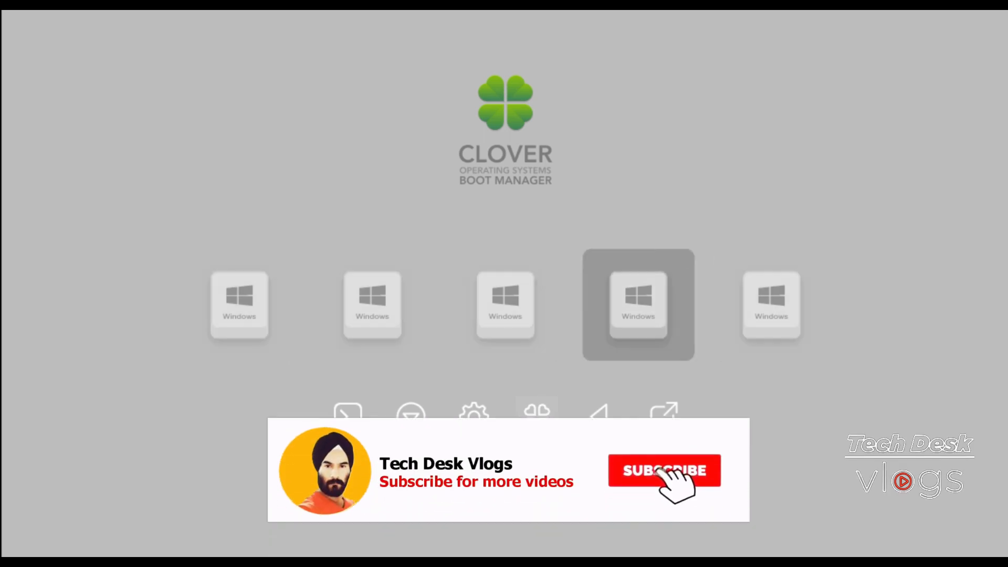
Choose a Windows entry in the Clover boot menu to boot back to the desktop
{"action": "key", "text": "left"}
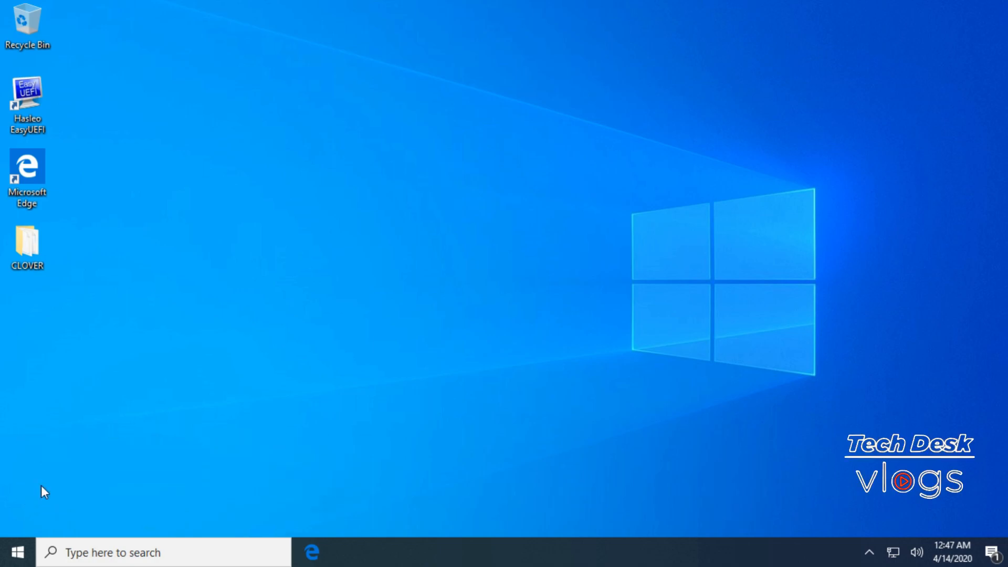
{"action": "mouse_move", "coordinate": [553, 283]}
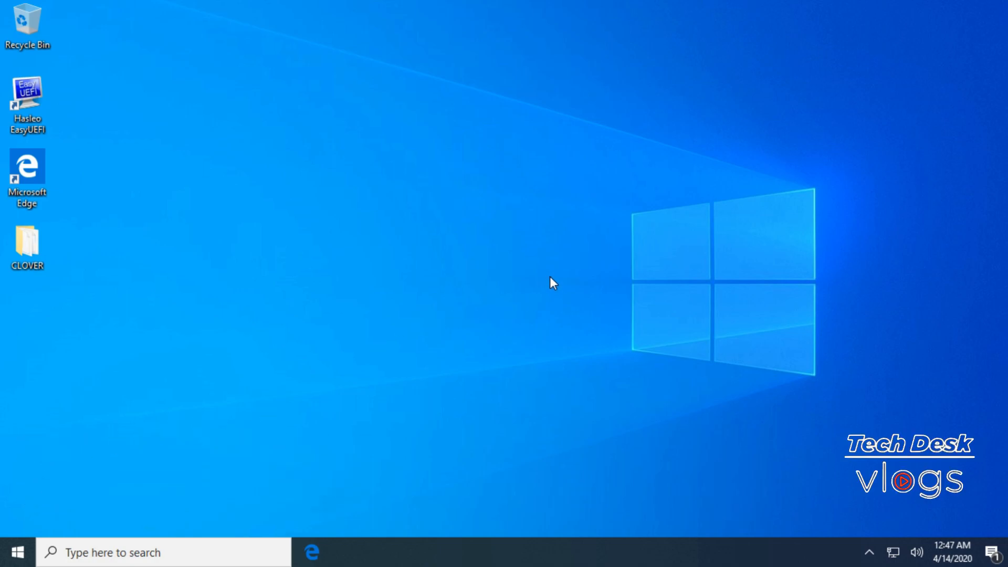